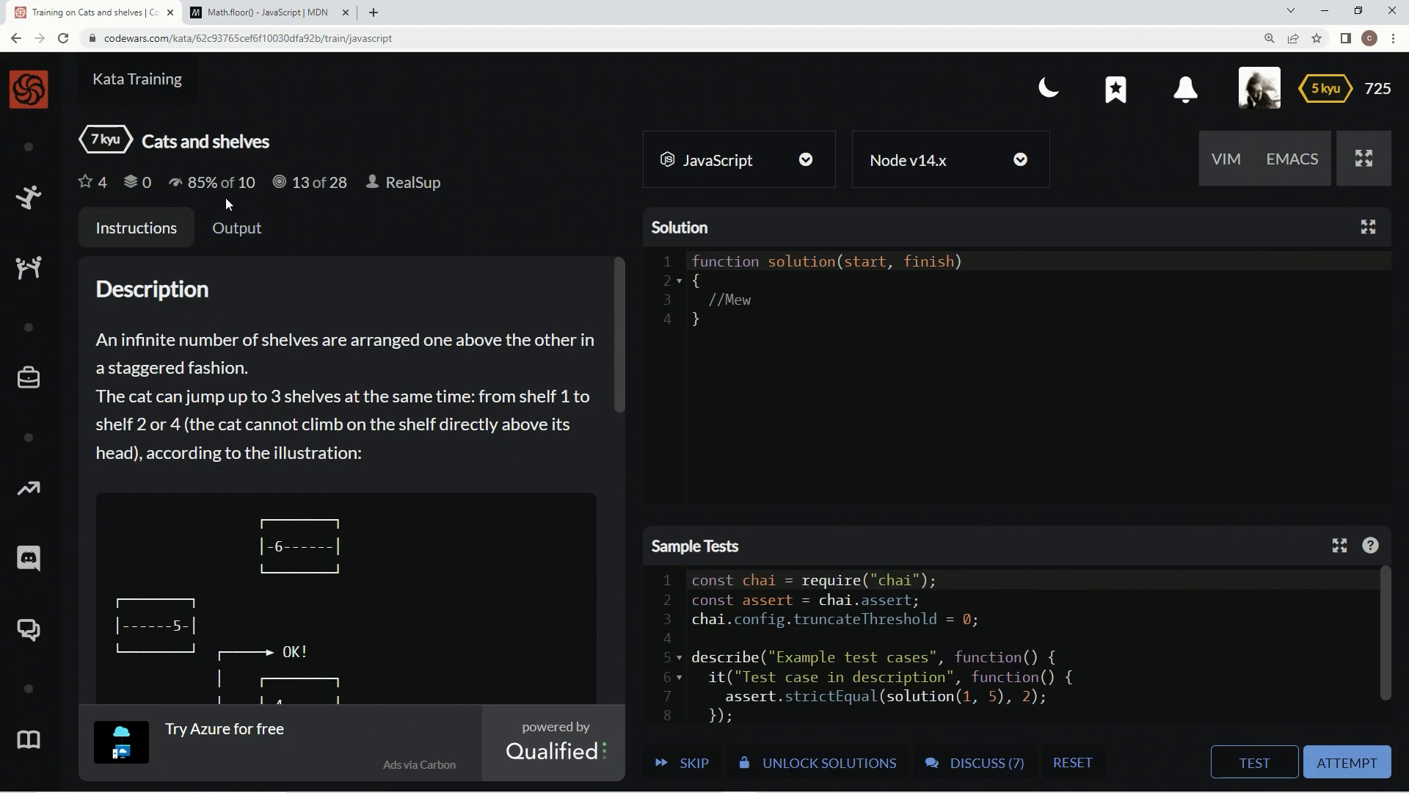
pyautogui.moveTo(251, 379)
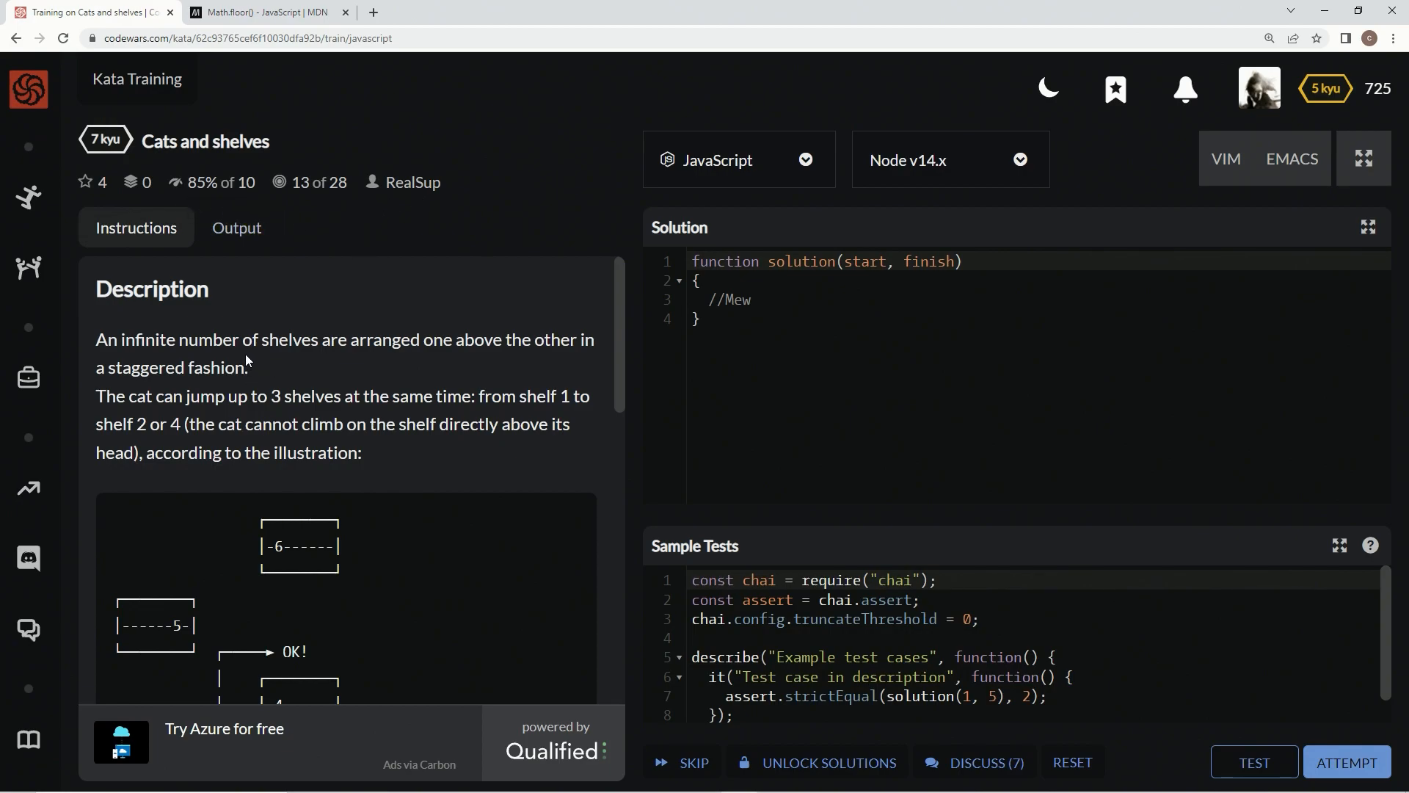
pyautogui.moveTo(292, 371)
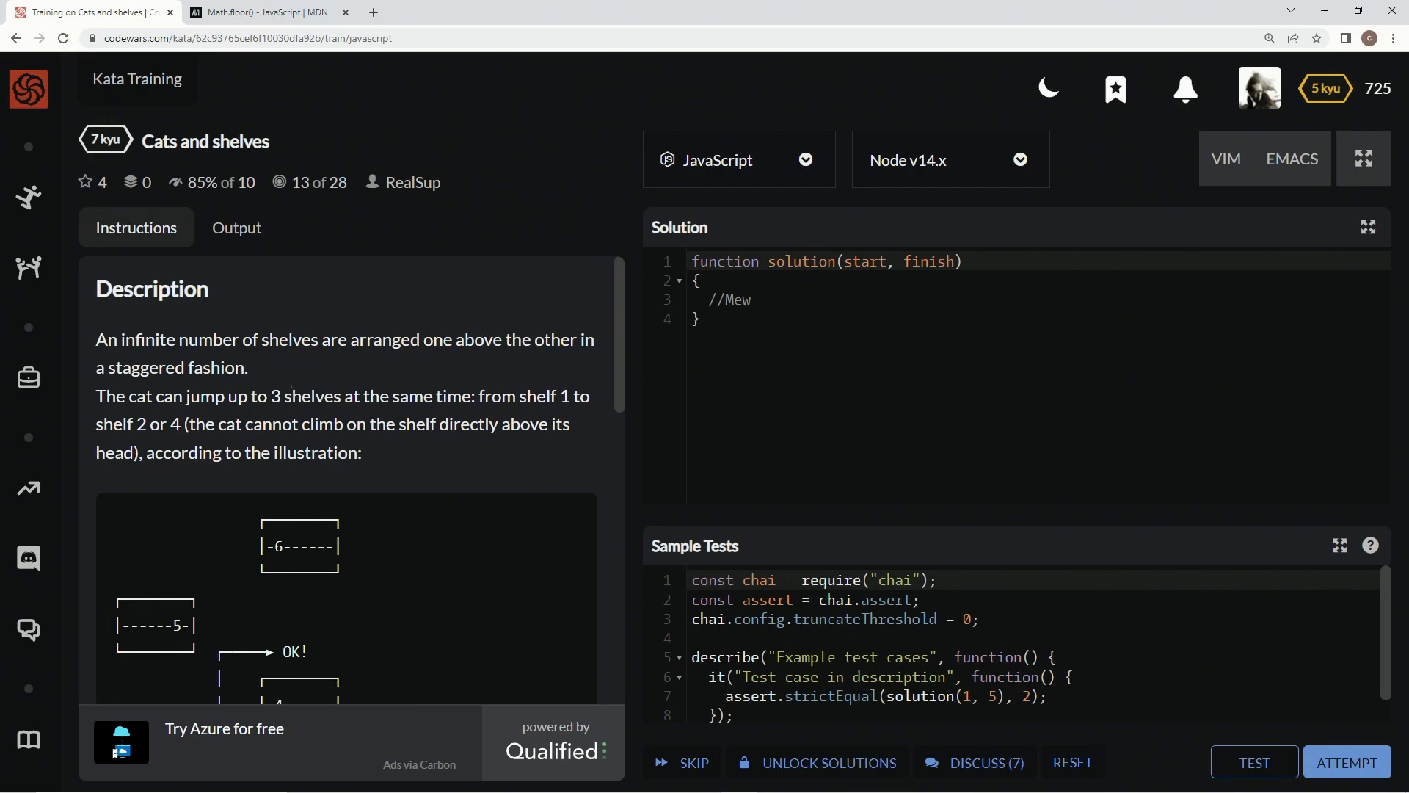
# Turn the solution into an arrow function const solution = (start, finish) =>.
pyautogui.scroll(-3)
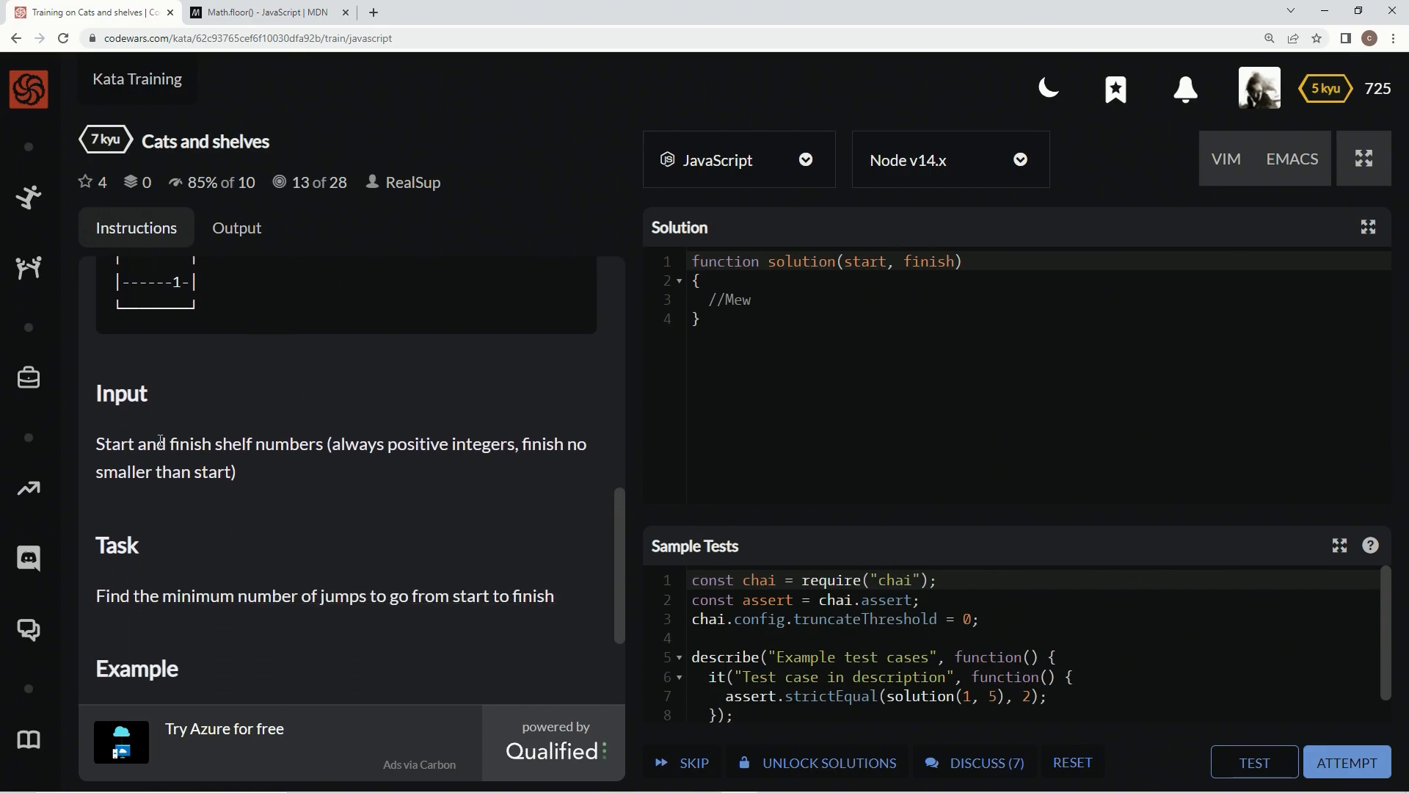
pyautogui.moveTo(242, 420)
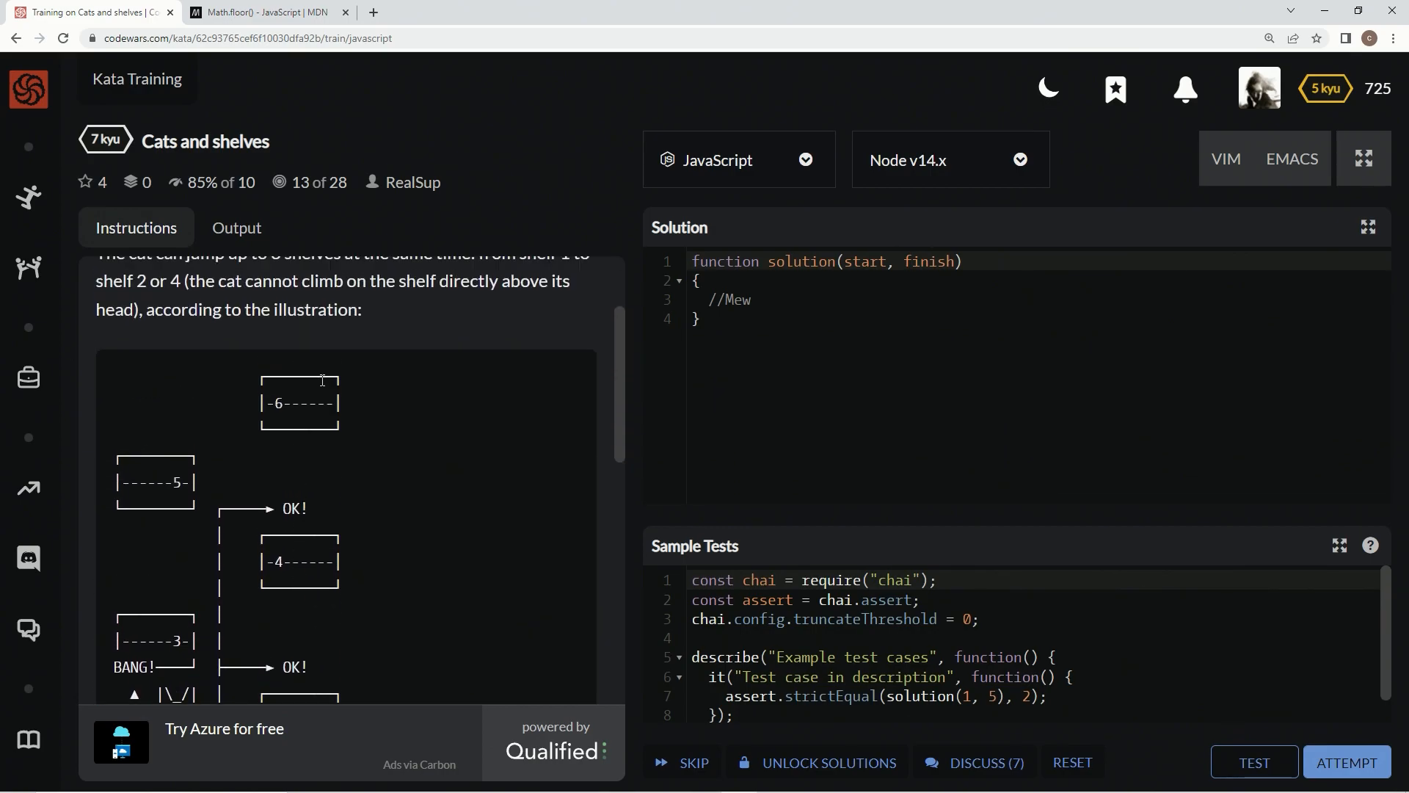
pyautogui.scroll(-3)
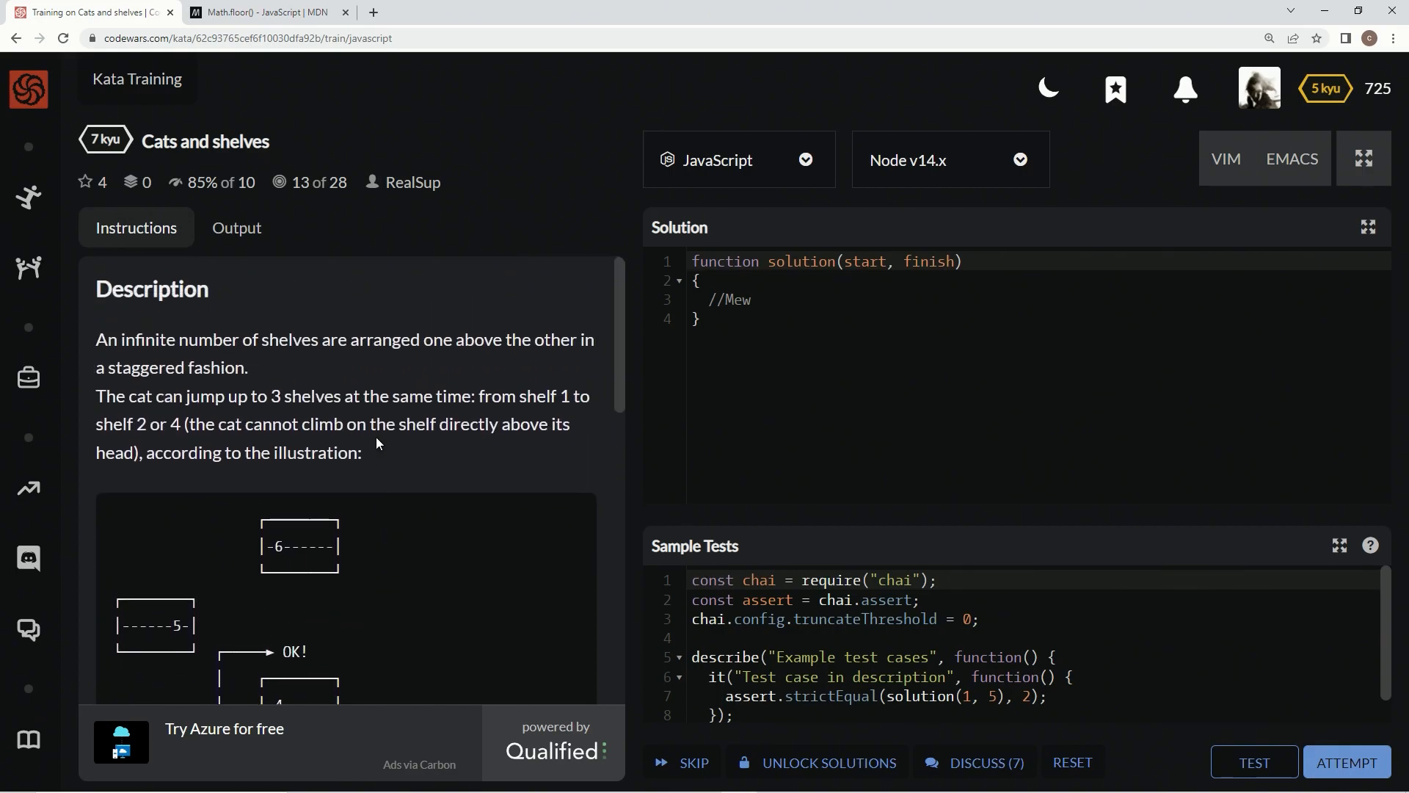
pyautogui.scroll(-3)
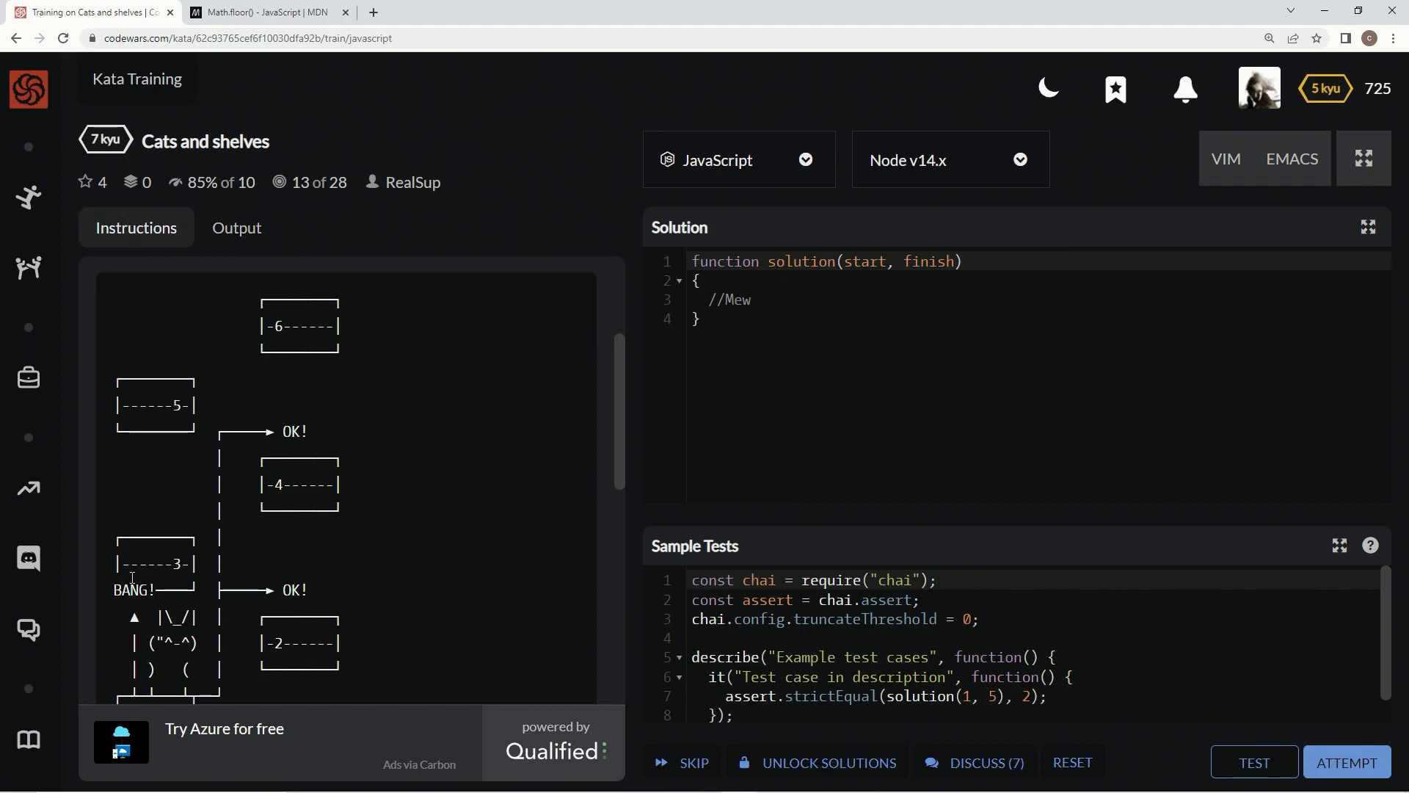
pyautogui.moveTo(388, 459)
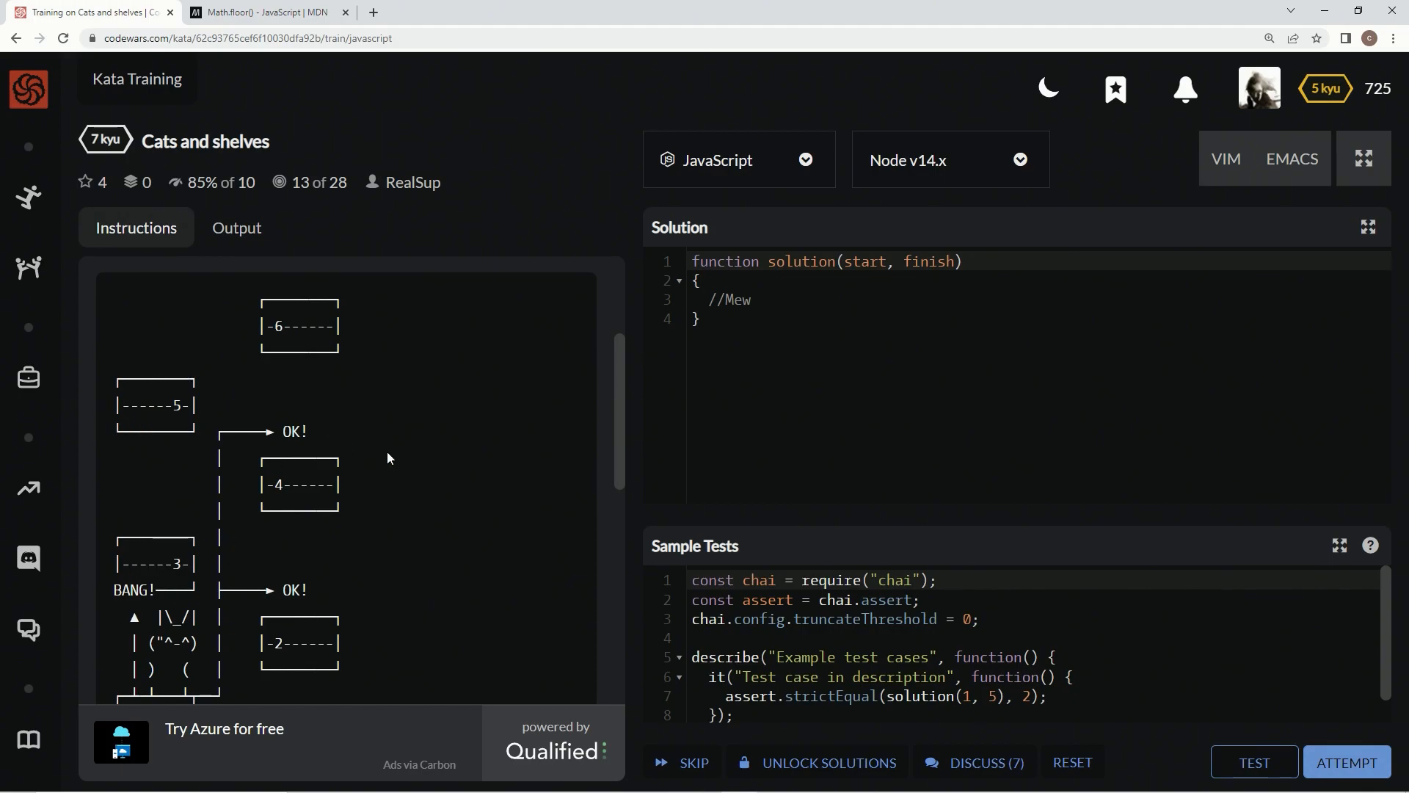
pyautogui.moveTo(762, 215)
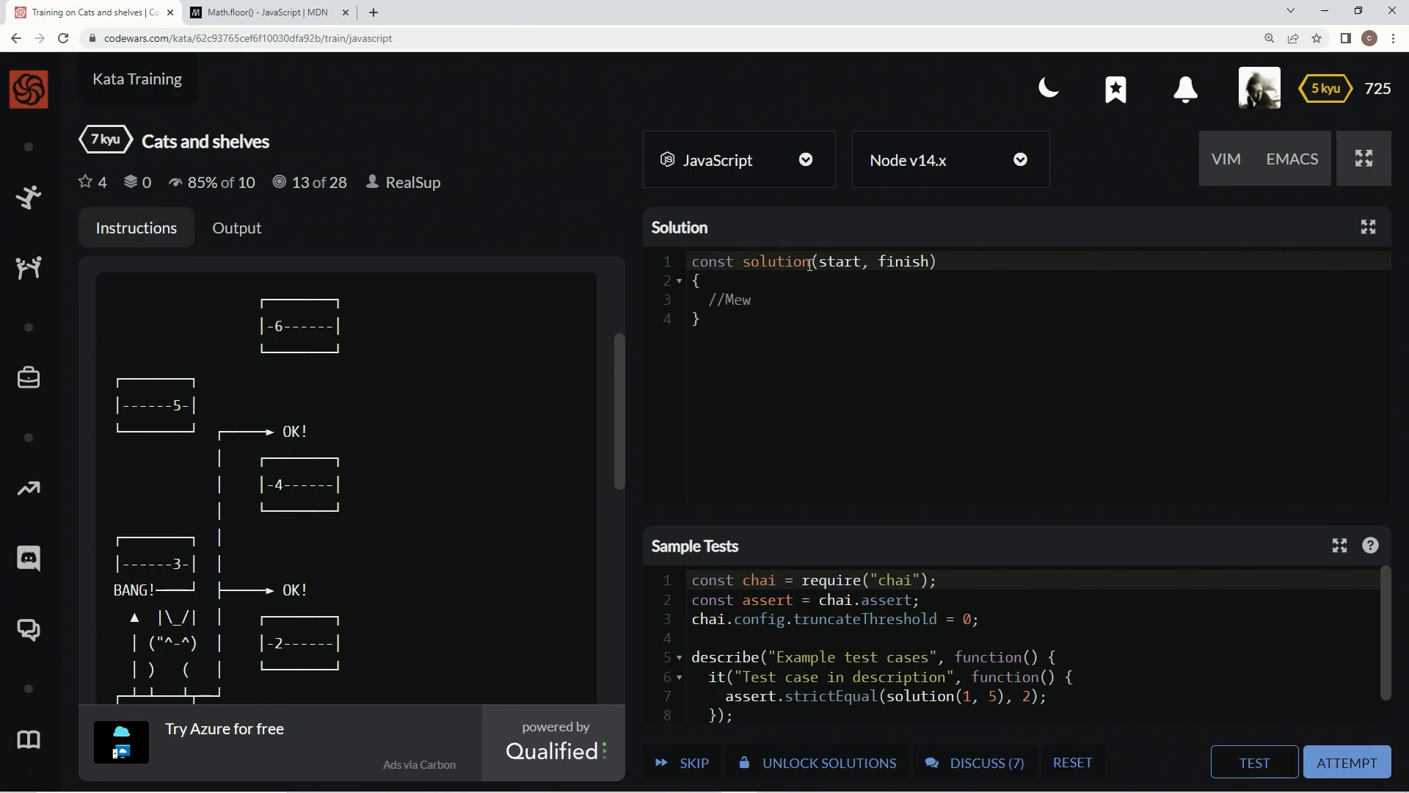
pyautogui.write('=')
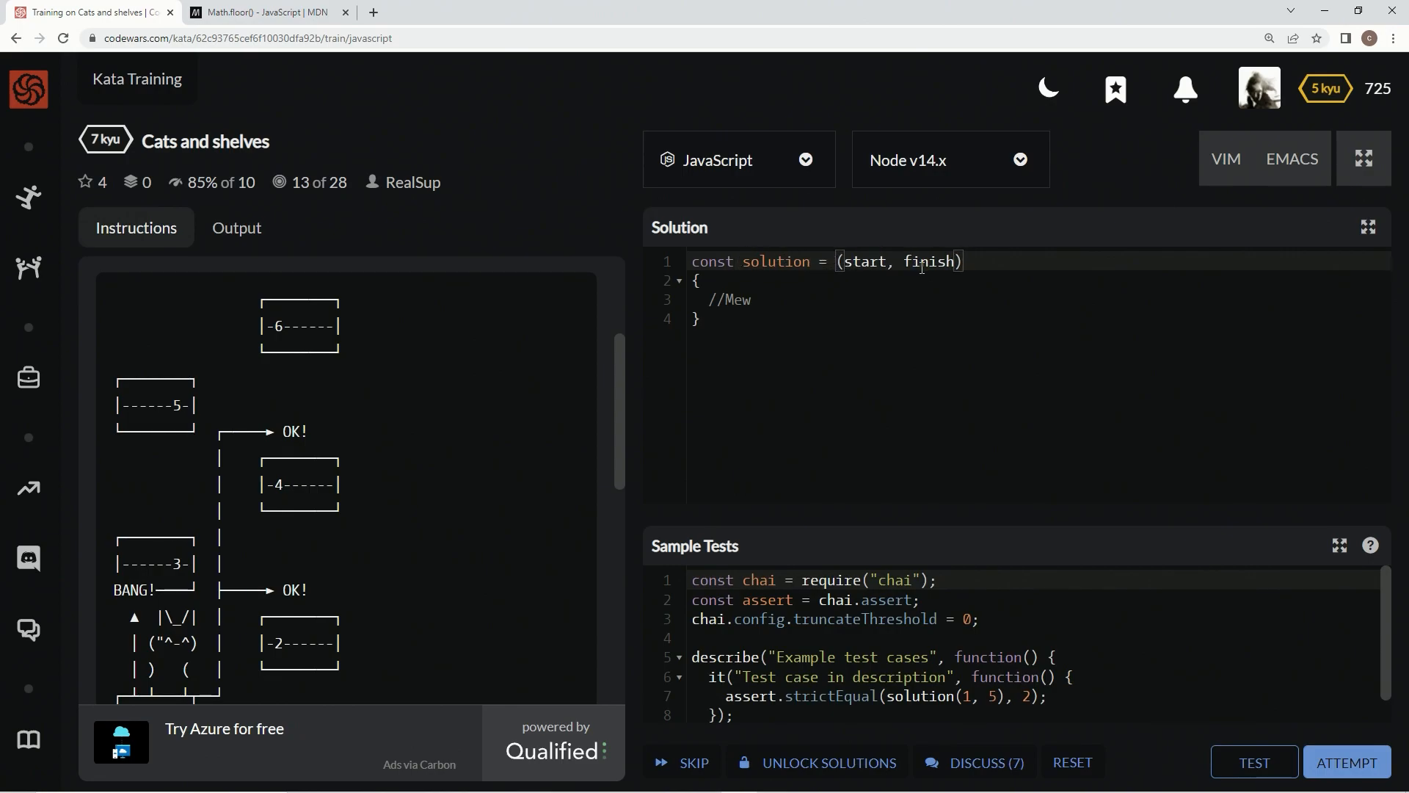
pyautogui.click(963, 261)
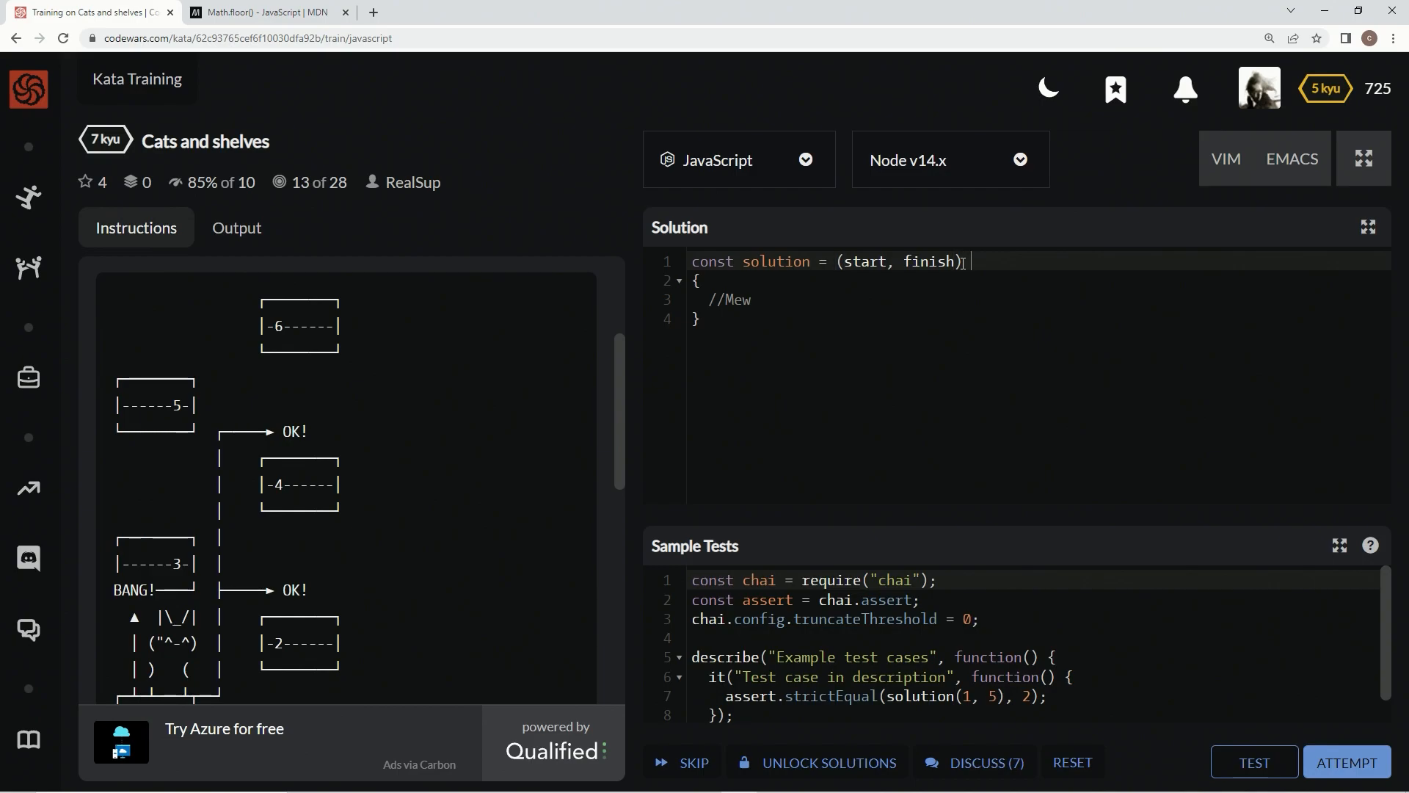
pyautogui.write('=>')
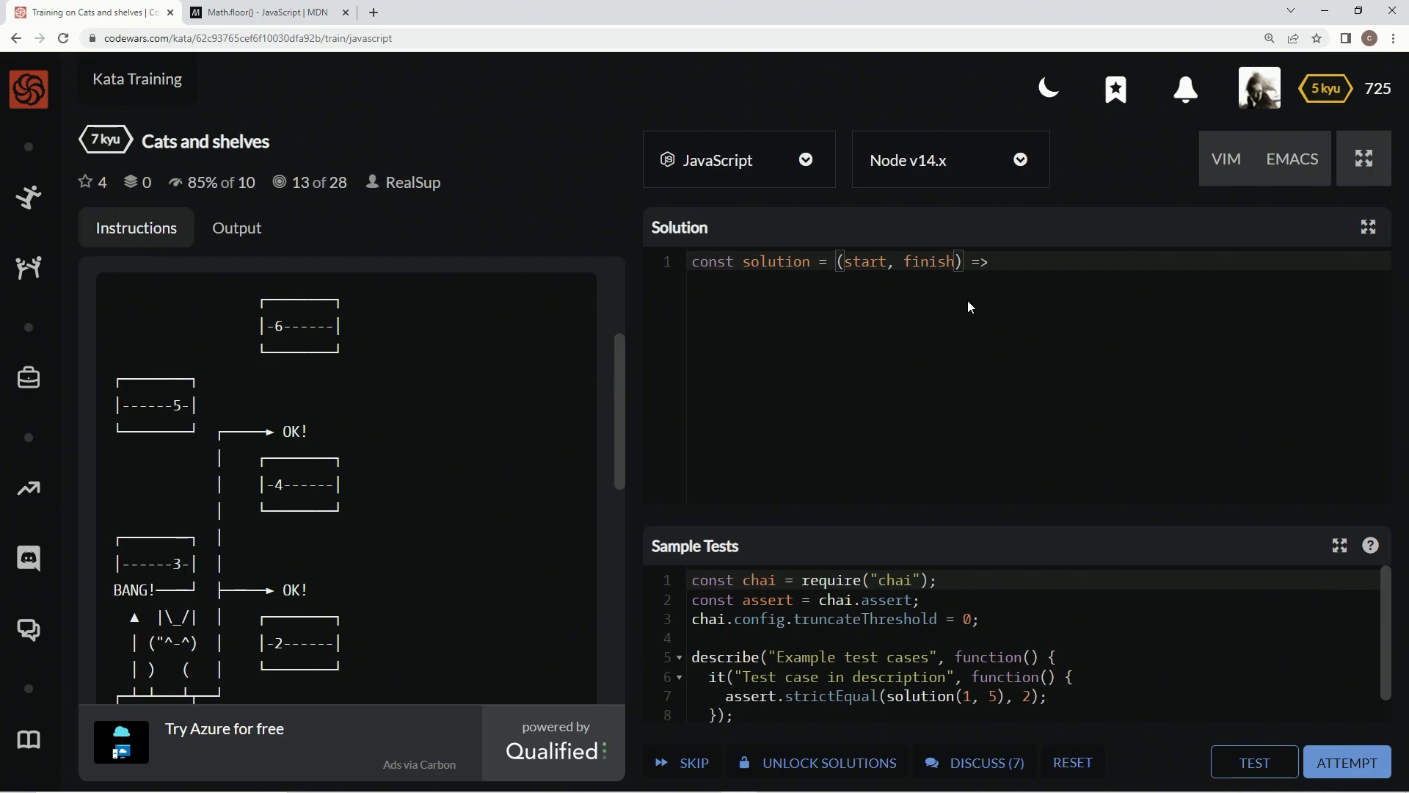
# Add a difference = finish - start default parameter and begin a console.log call.
pyautogui.write(',')
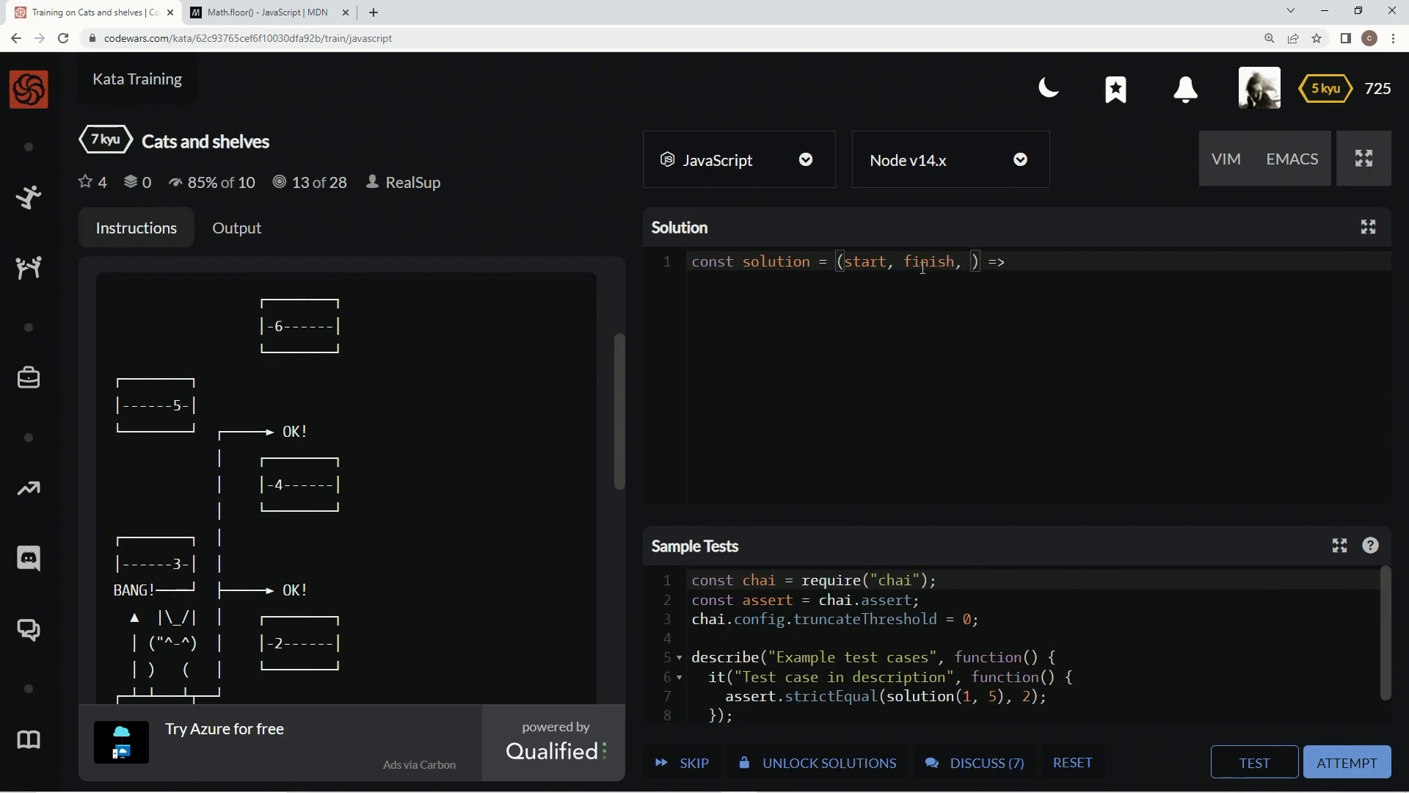
pyautogui.write('differ')
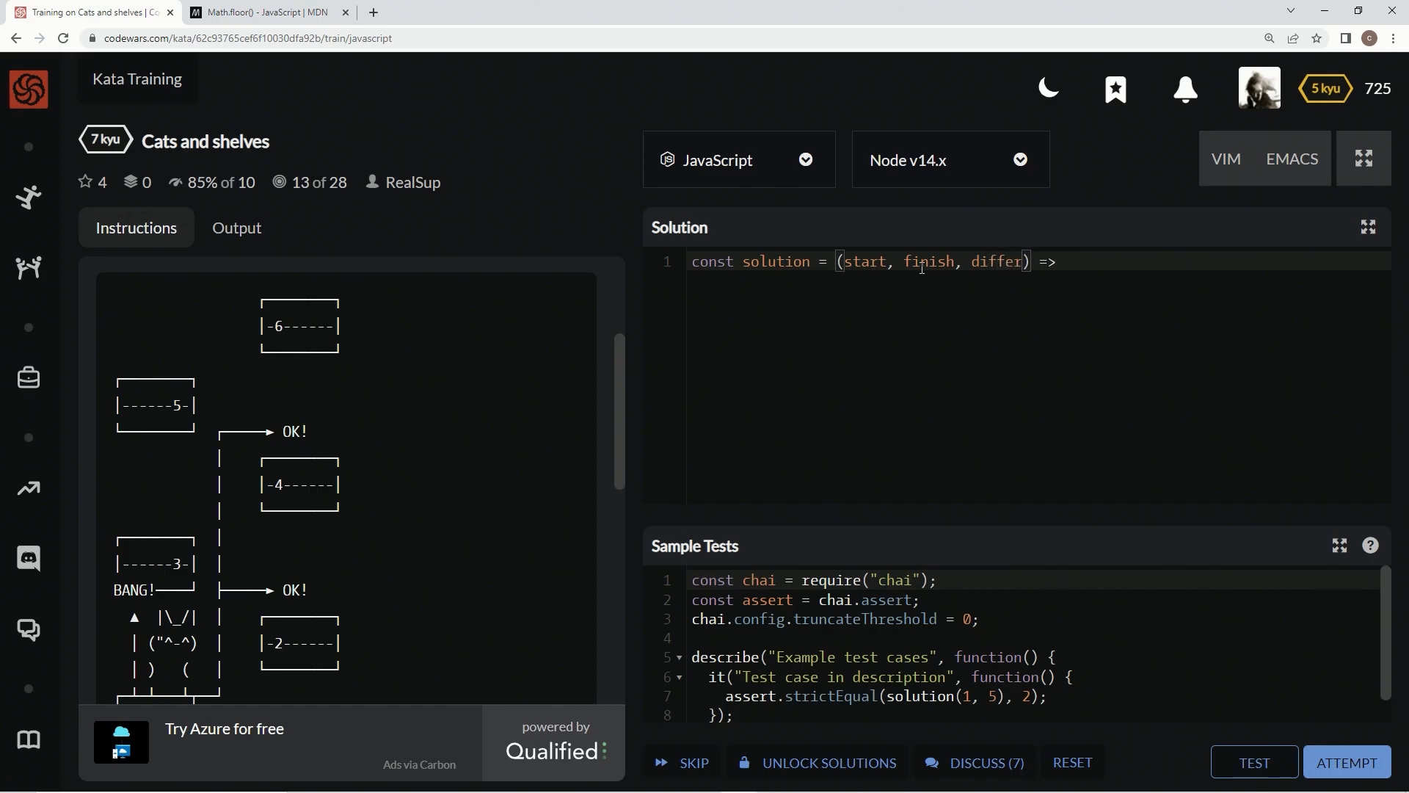
pyautogui.write('ence')
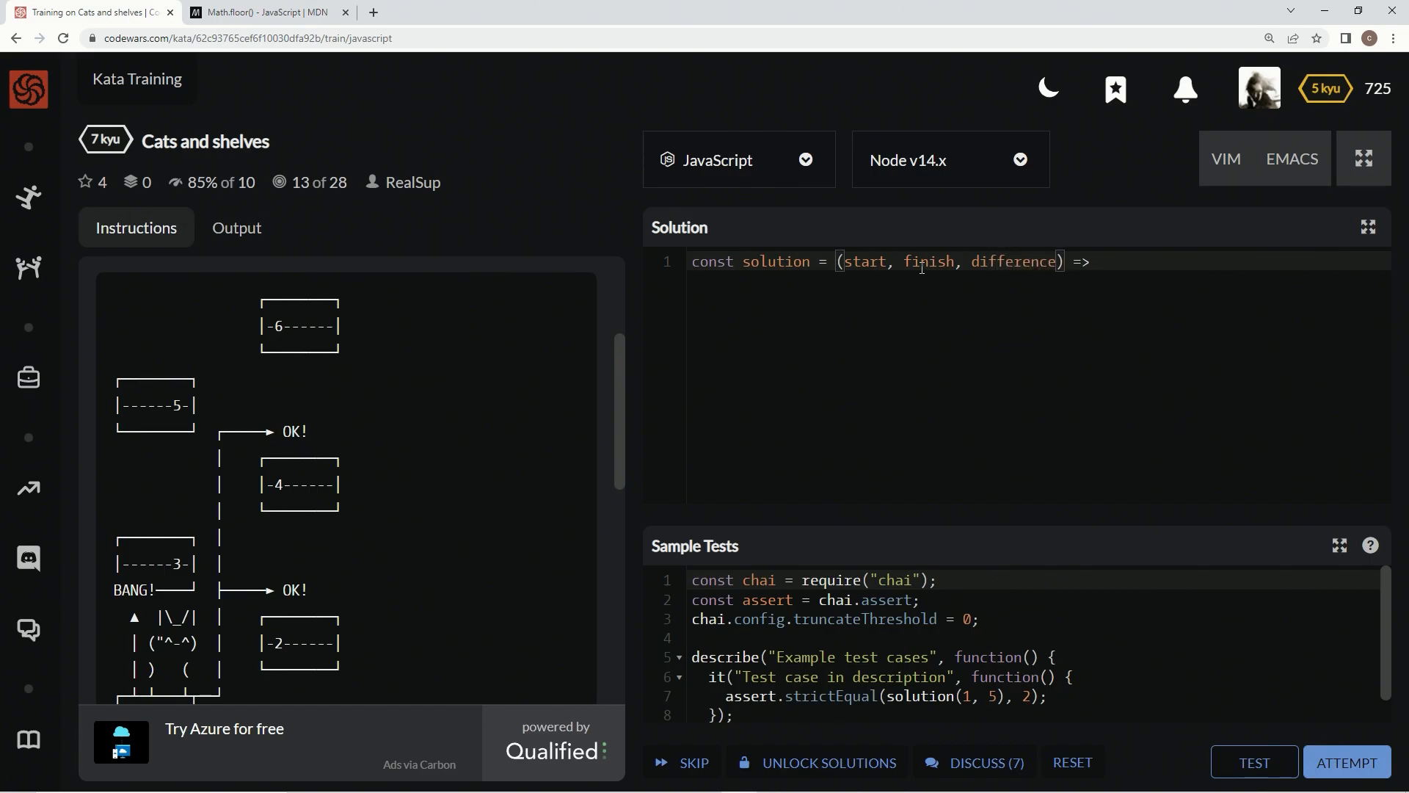
pyautogui.write('= finish')
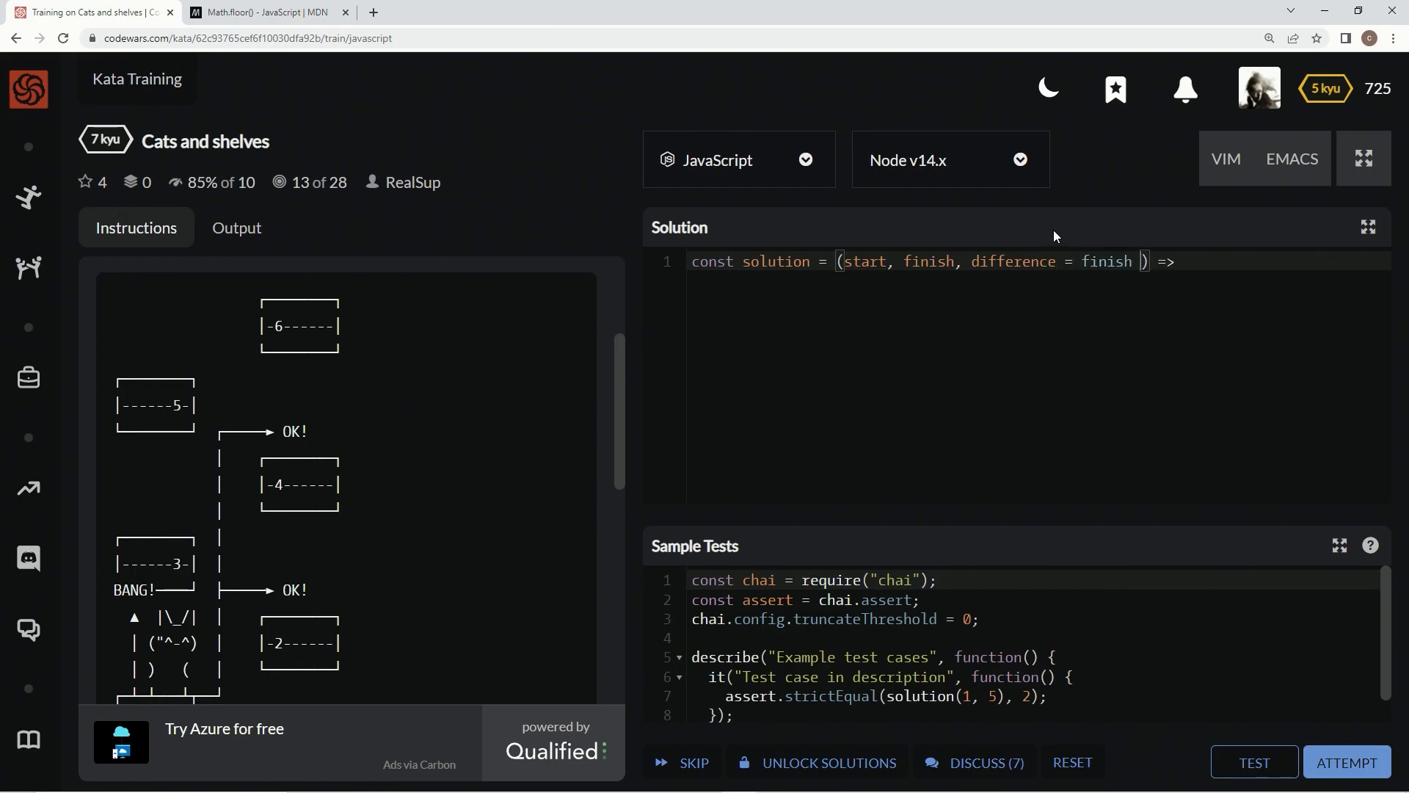
pyautogui.write('- start')
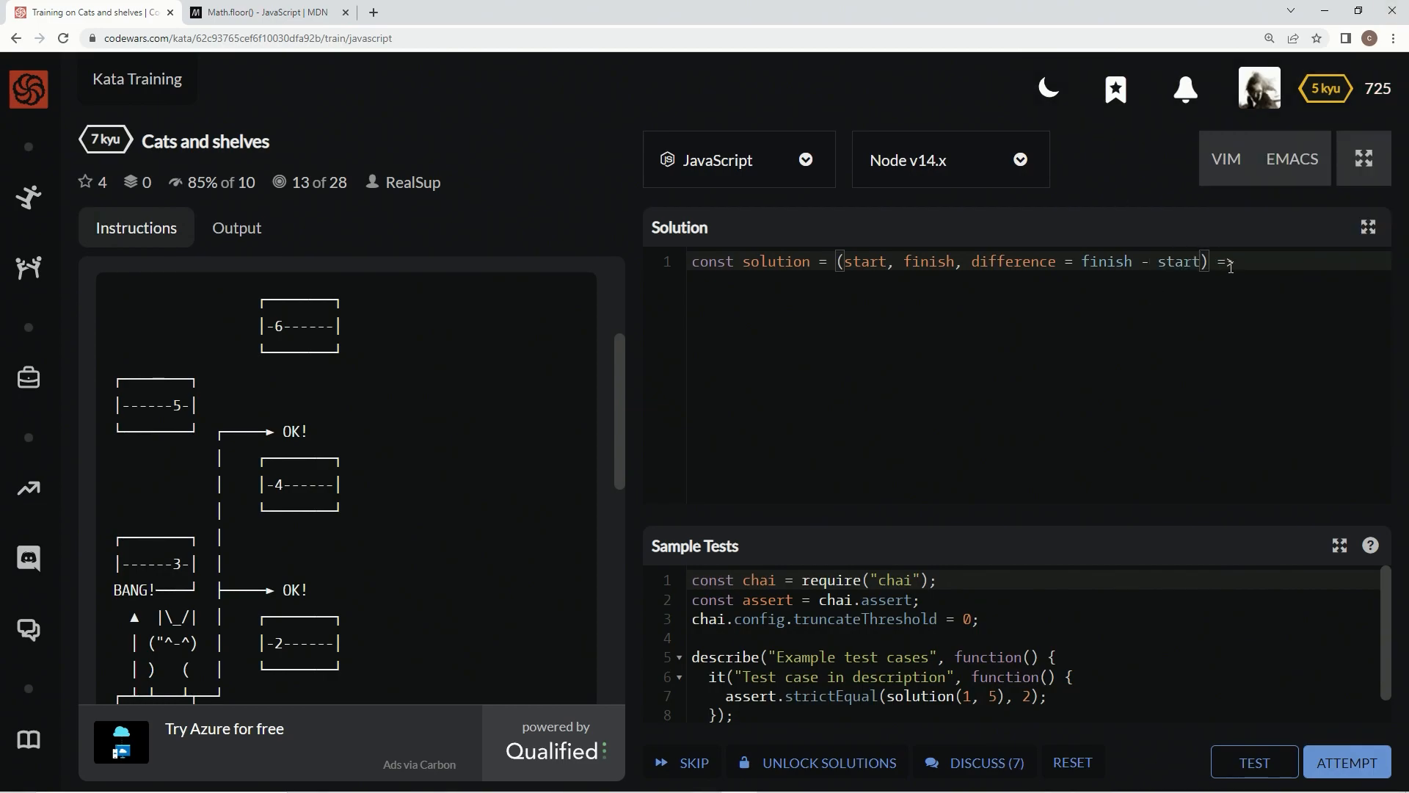
pyautogui.write('console.log(')
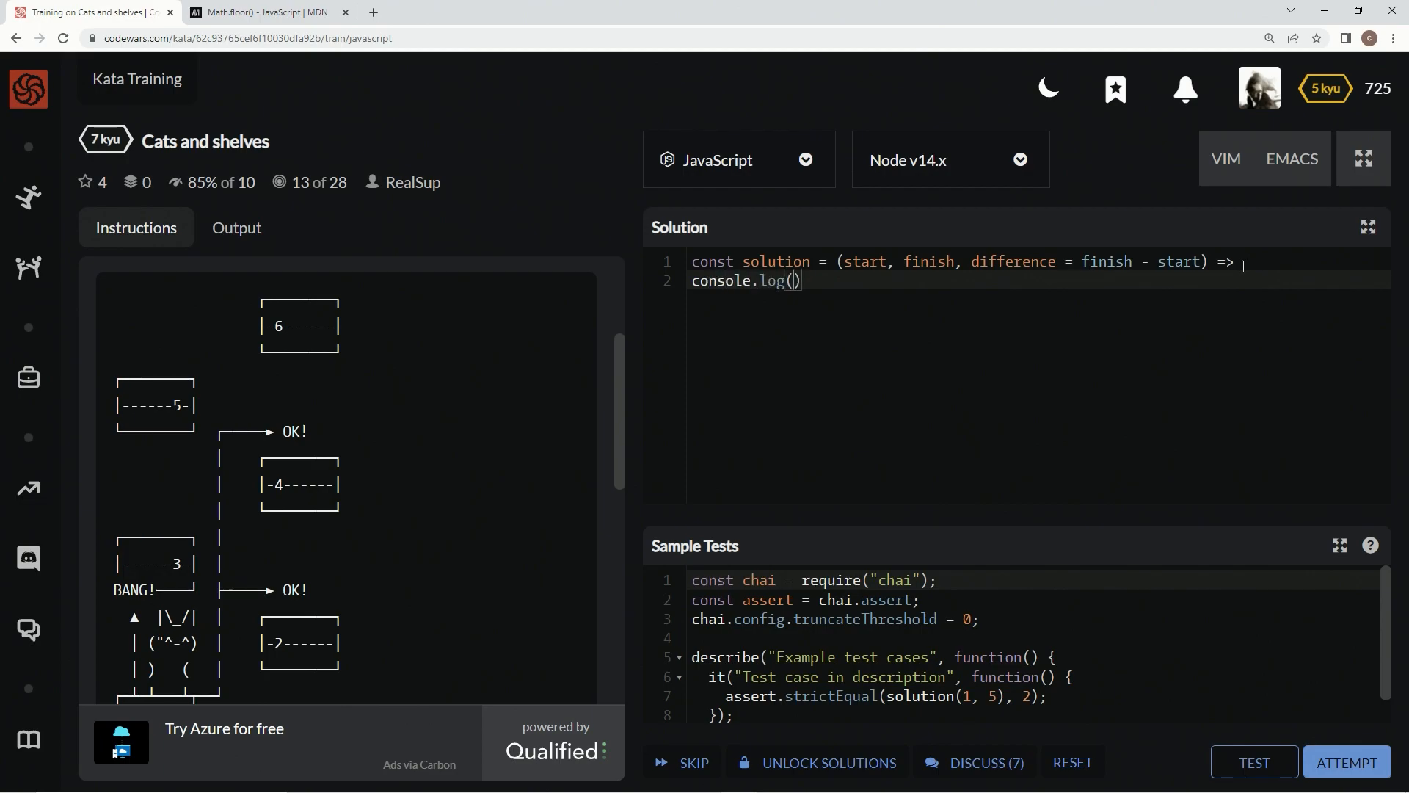
# Log start inside console.log and run the sample tests.
pyautogui.press('Enter')
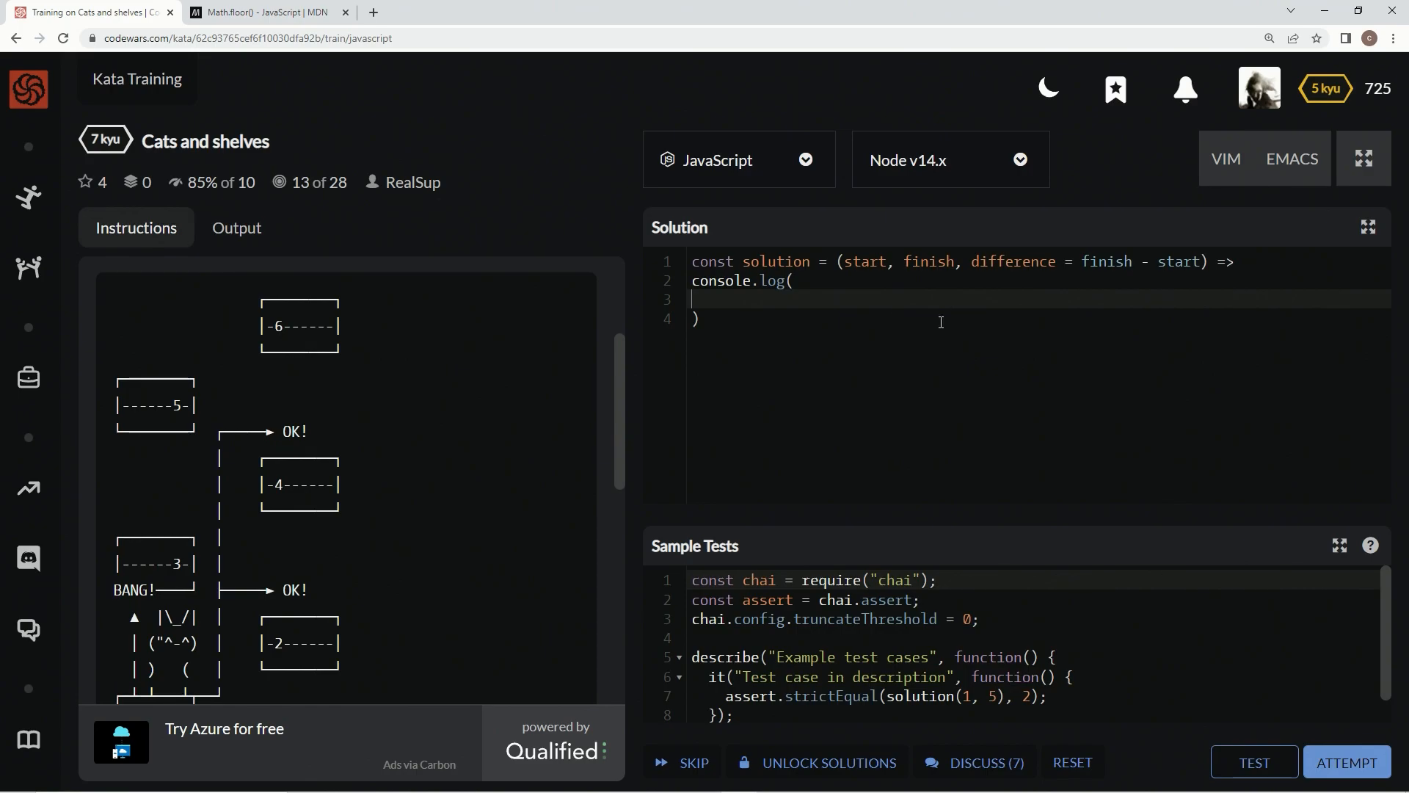
pyautogui.write('sta')
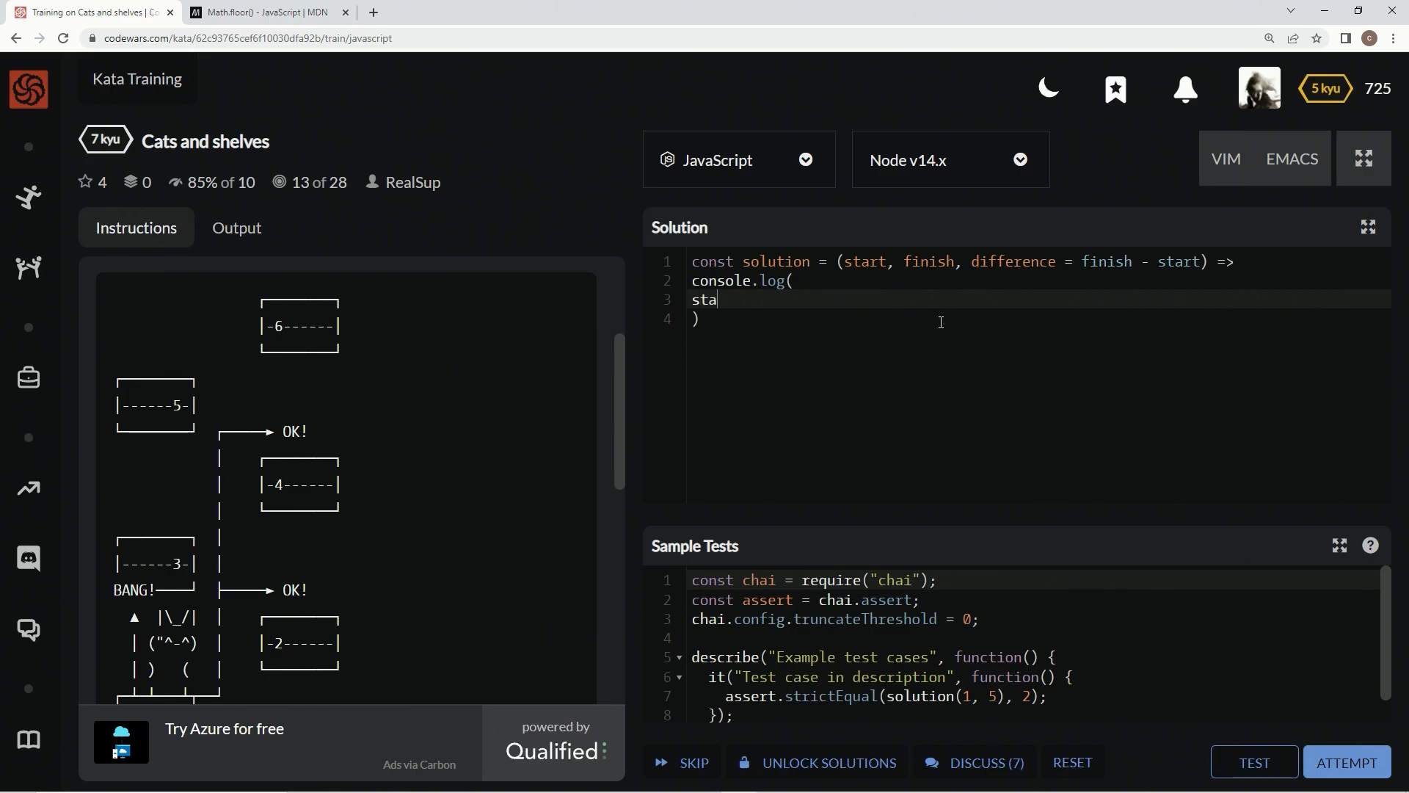
pyautogui.write('rt')
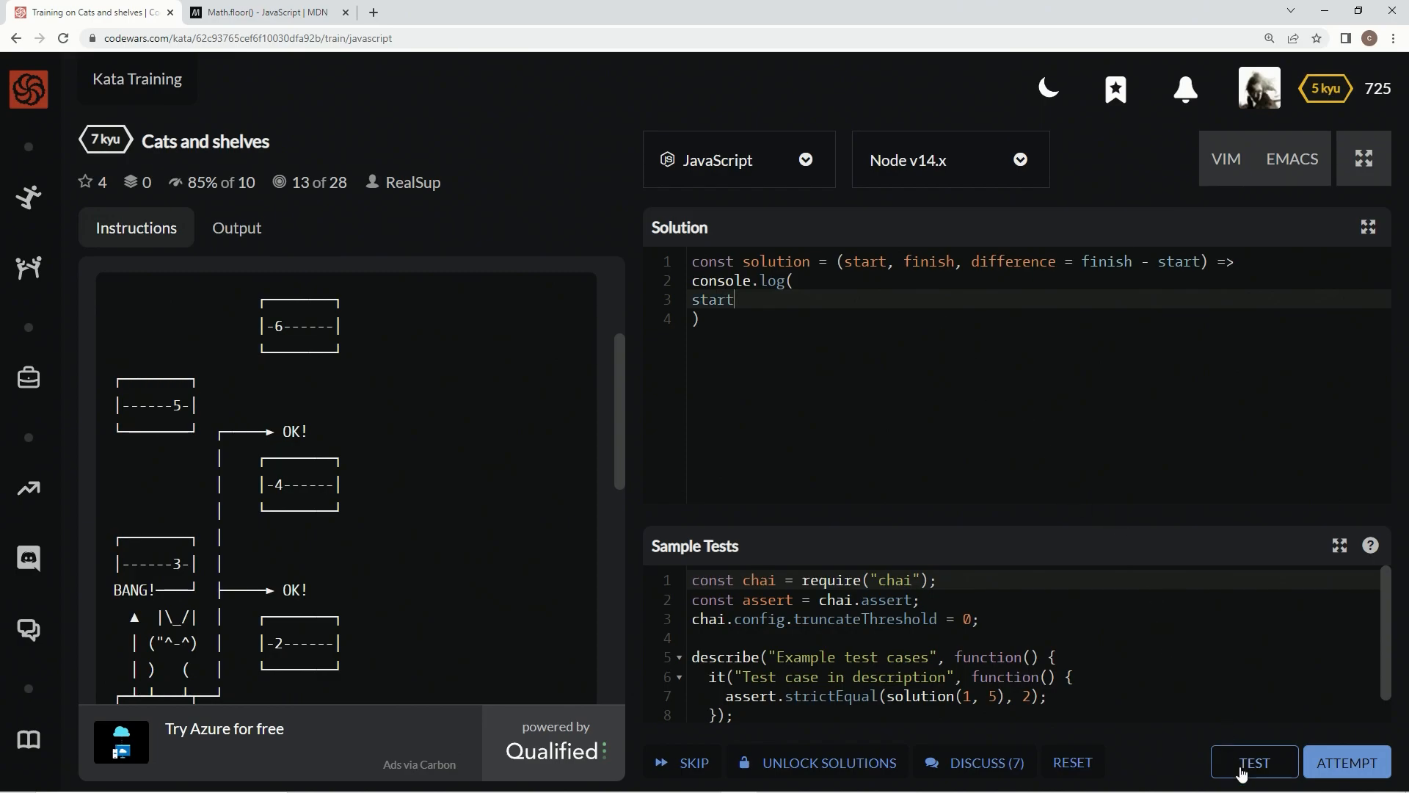
pyautogui.click(1254, 762)
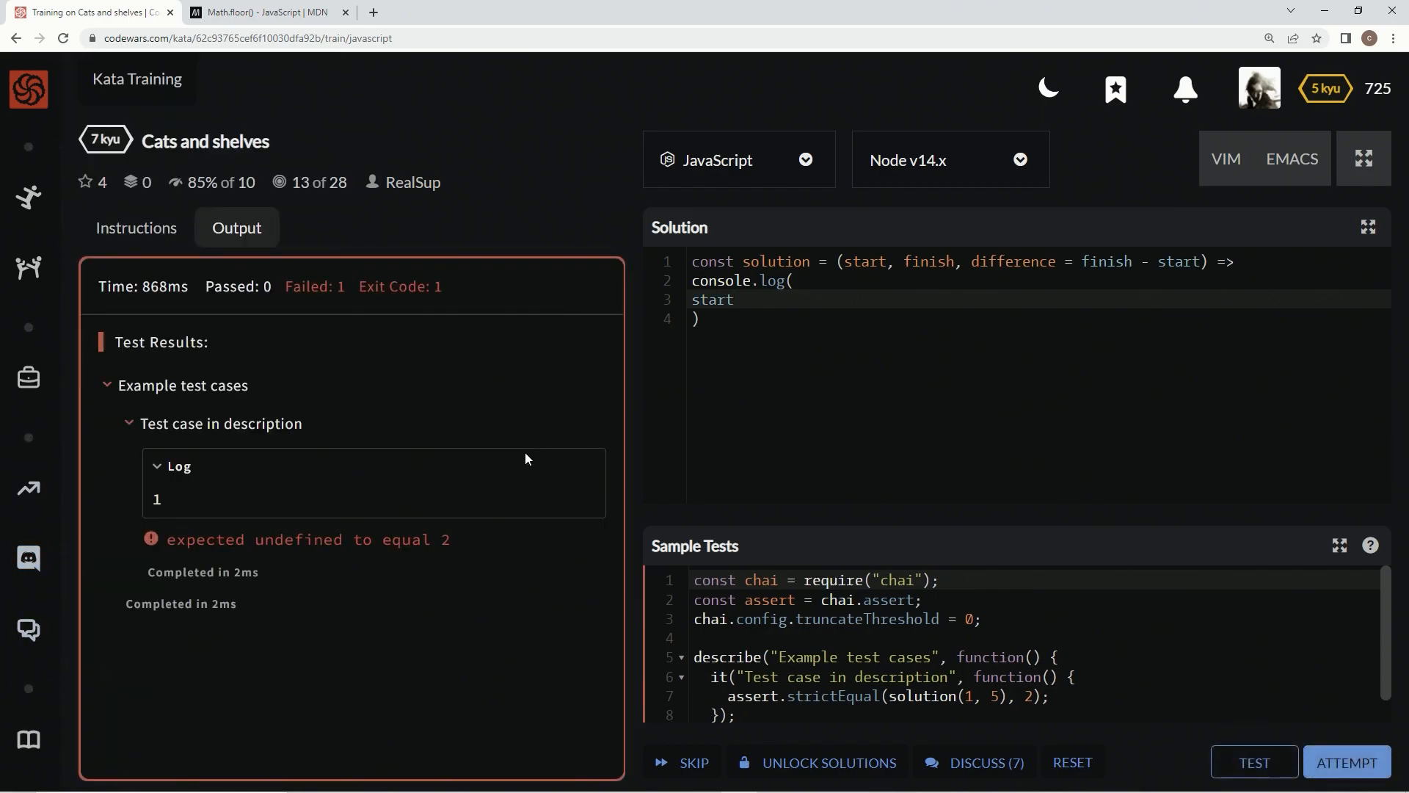
pyautogui.moveTo(928, 743)
pyautogui.write('fin')
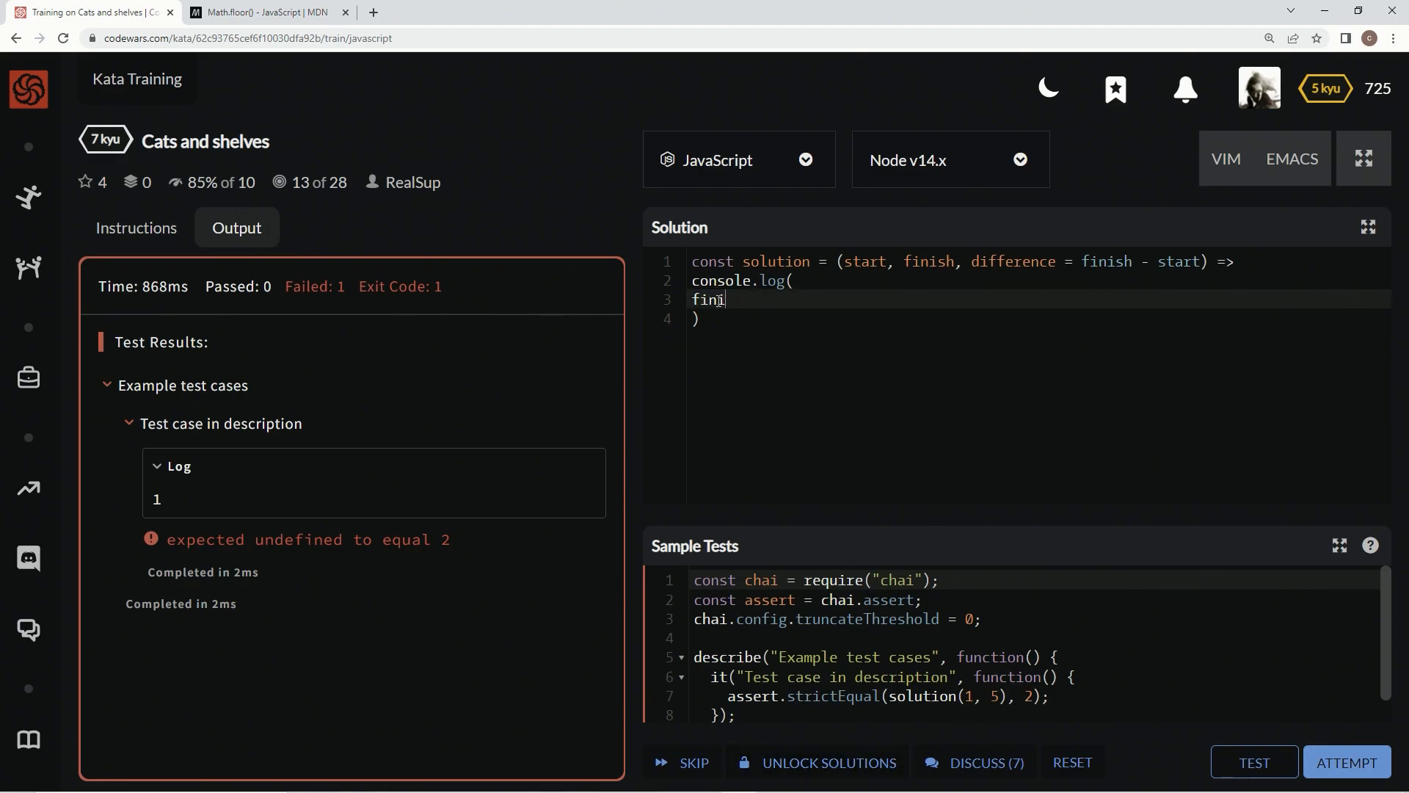
# Log finish instead and rerun the sample tests, which print 5.
pyautogui.write('ish')
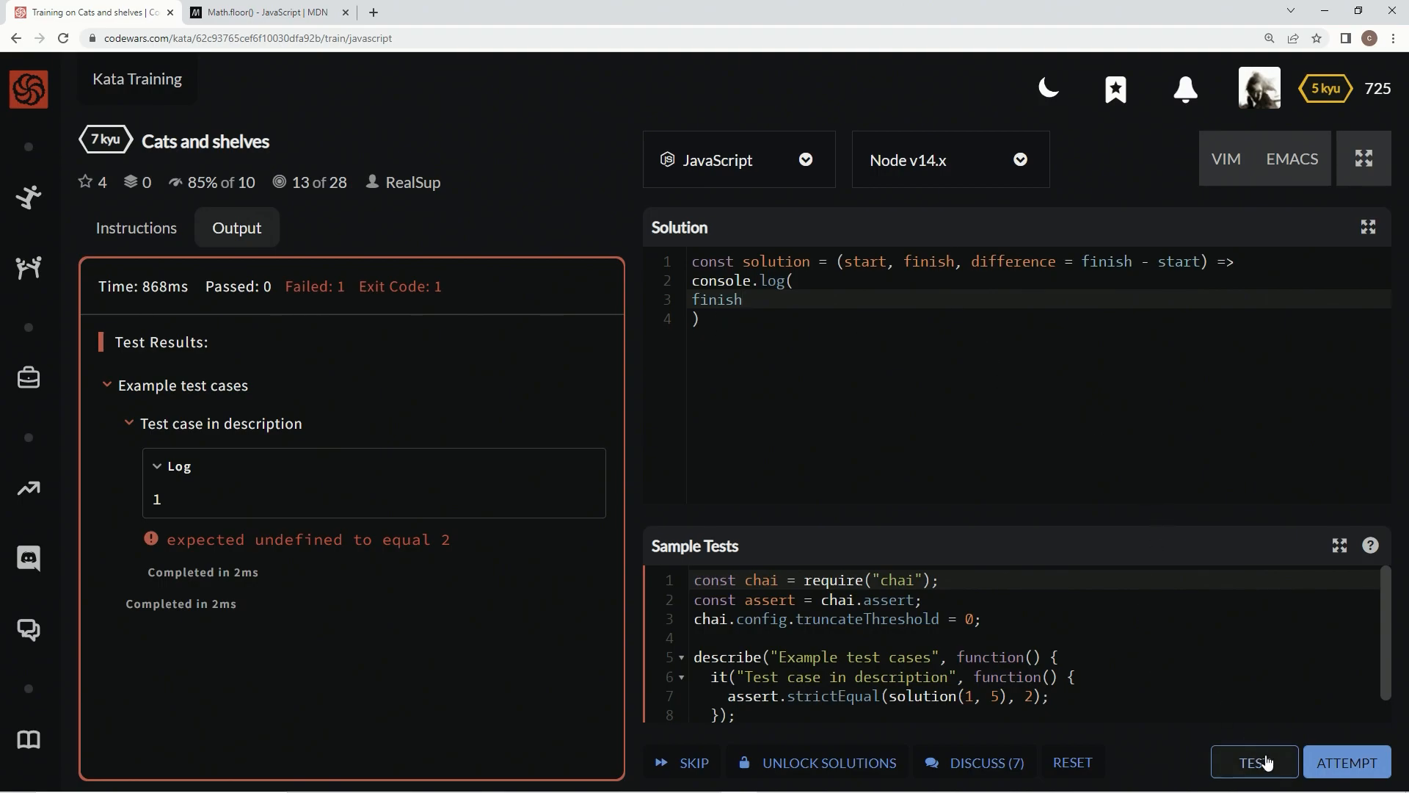
pyautogui.click(1255, 762)
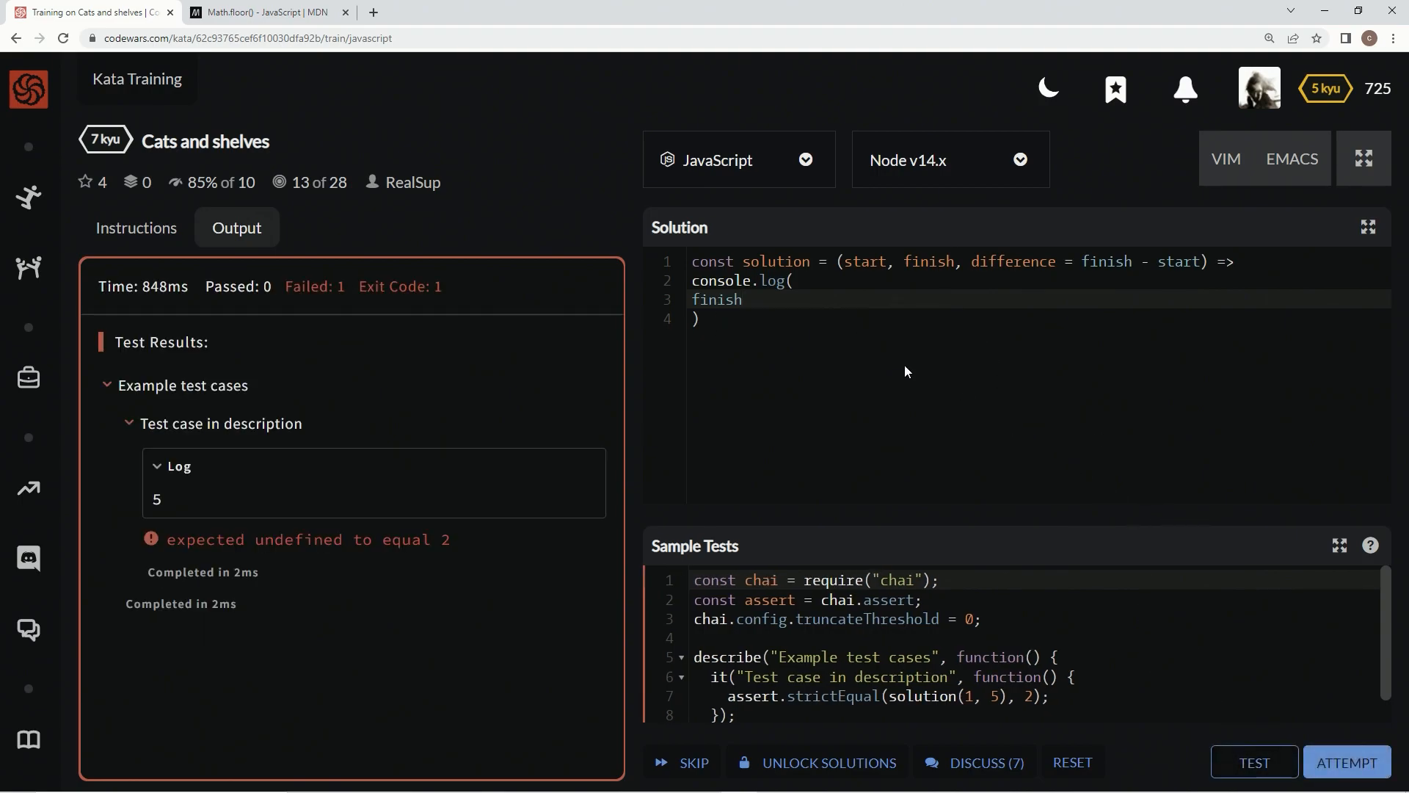
# Select finish in the log call before returning to the kata instructions.
pyautogui.doubleClick(717, 299)
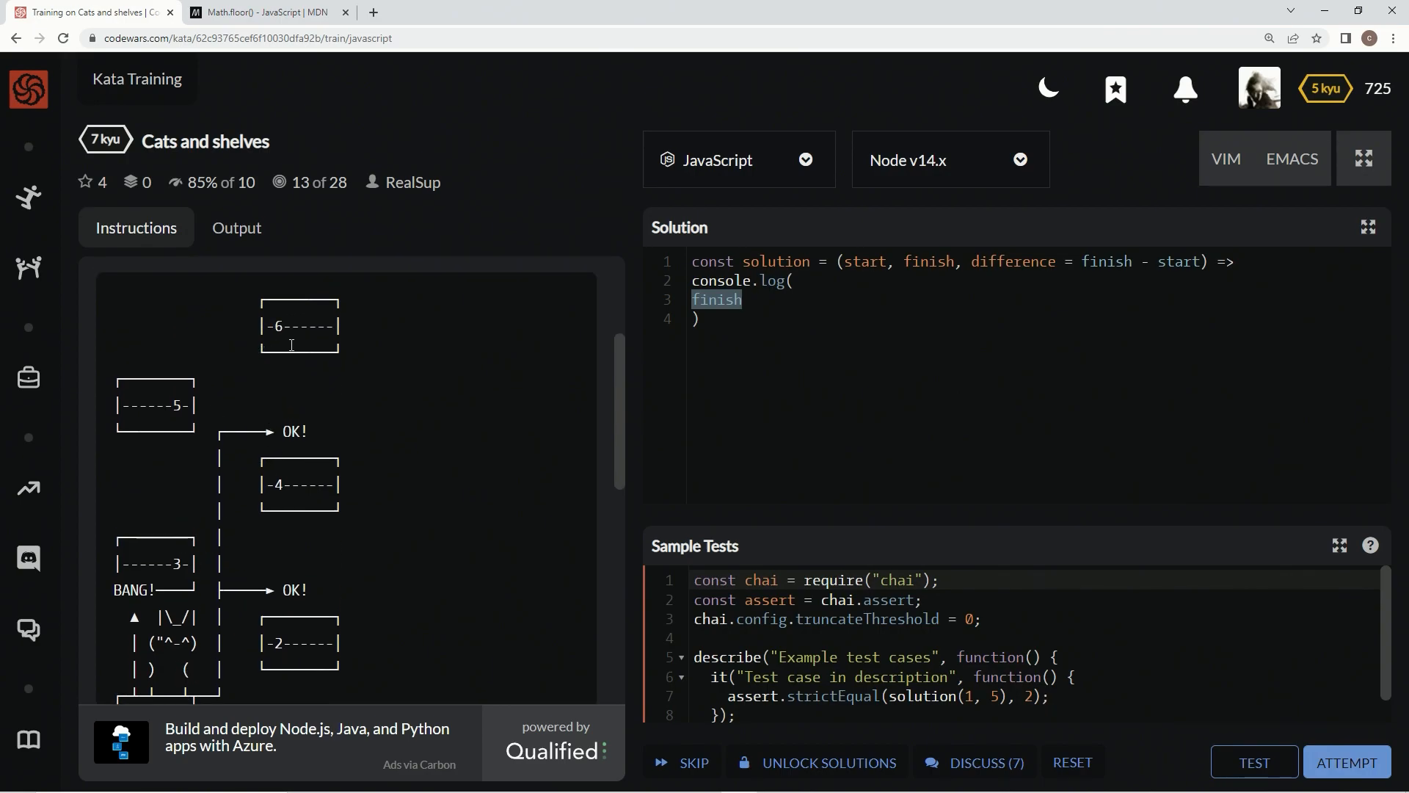
pyautogui.moveTo(276, 398)
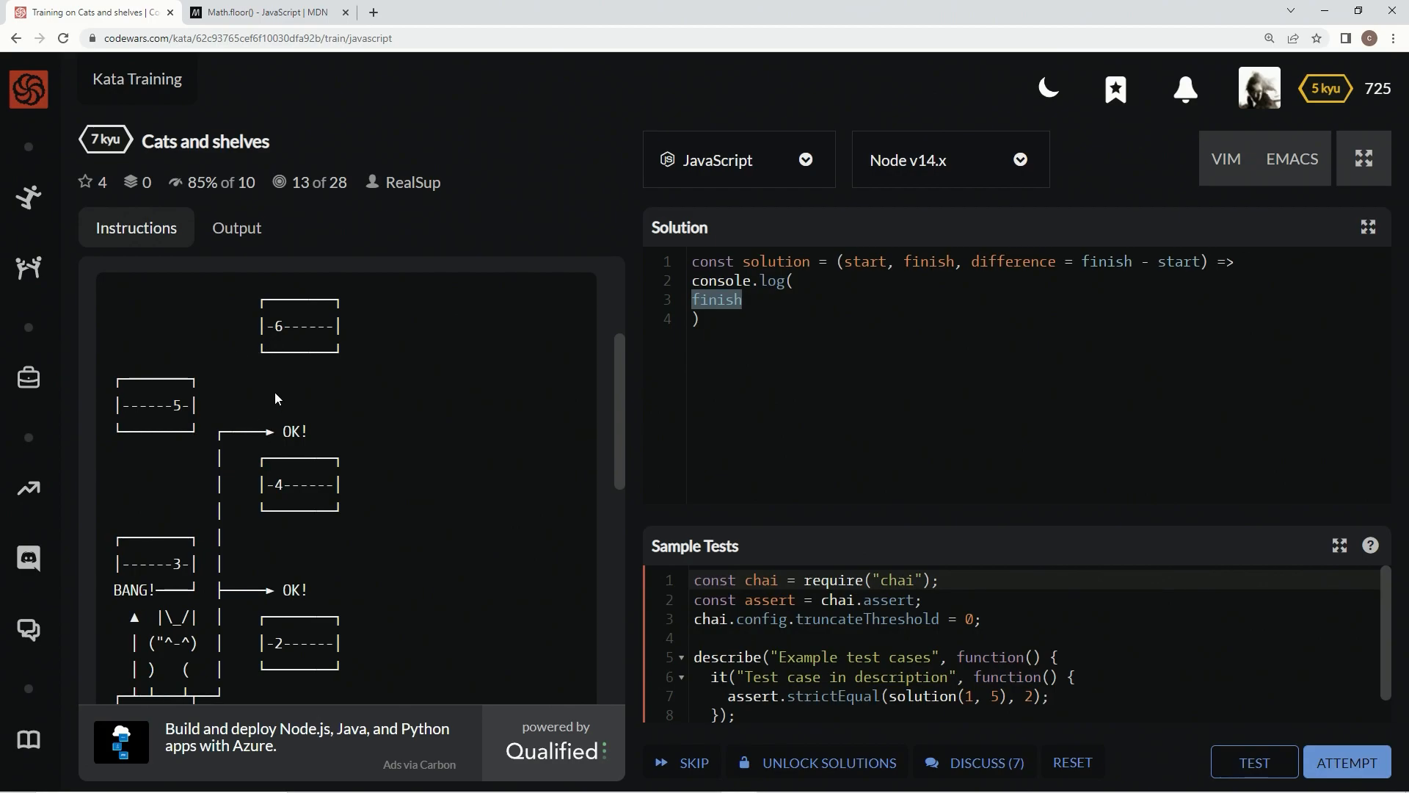
pyautogui.moveTo(357, 364)
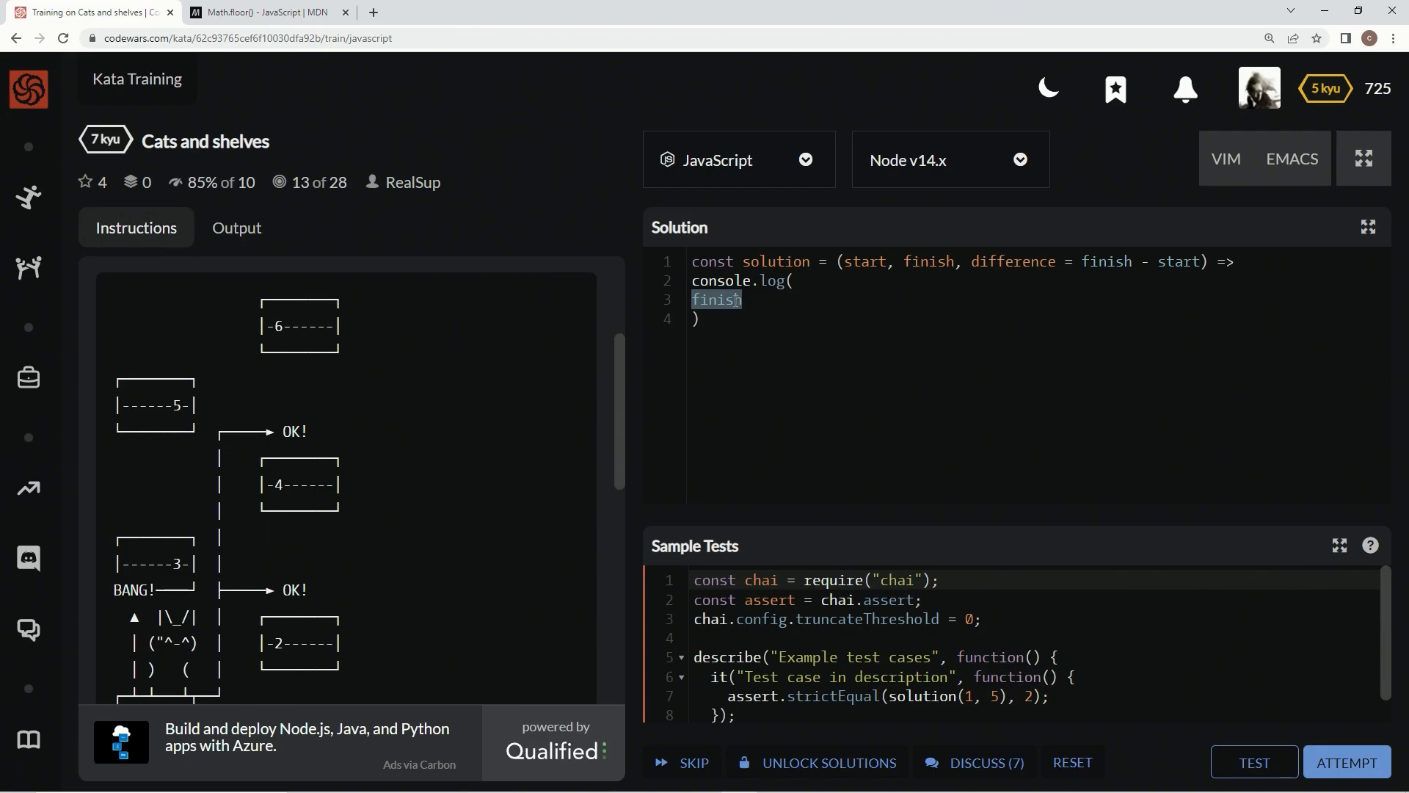
# Replace finish with difference / 3 inside the console.log call.
pyautogui.write('diffe')
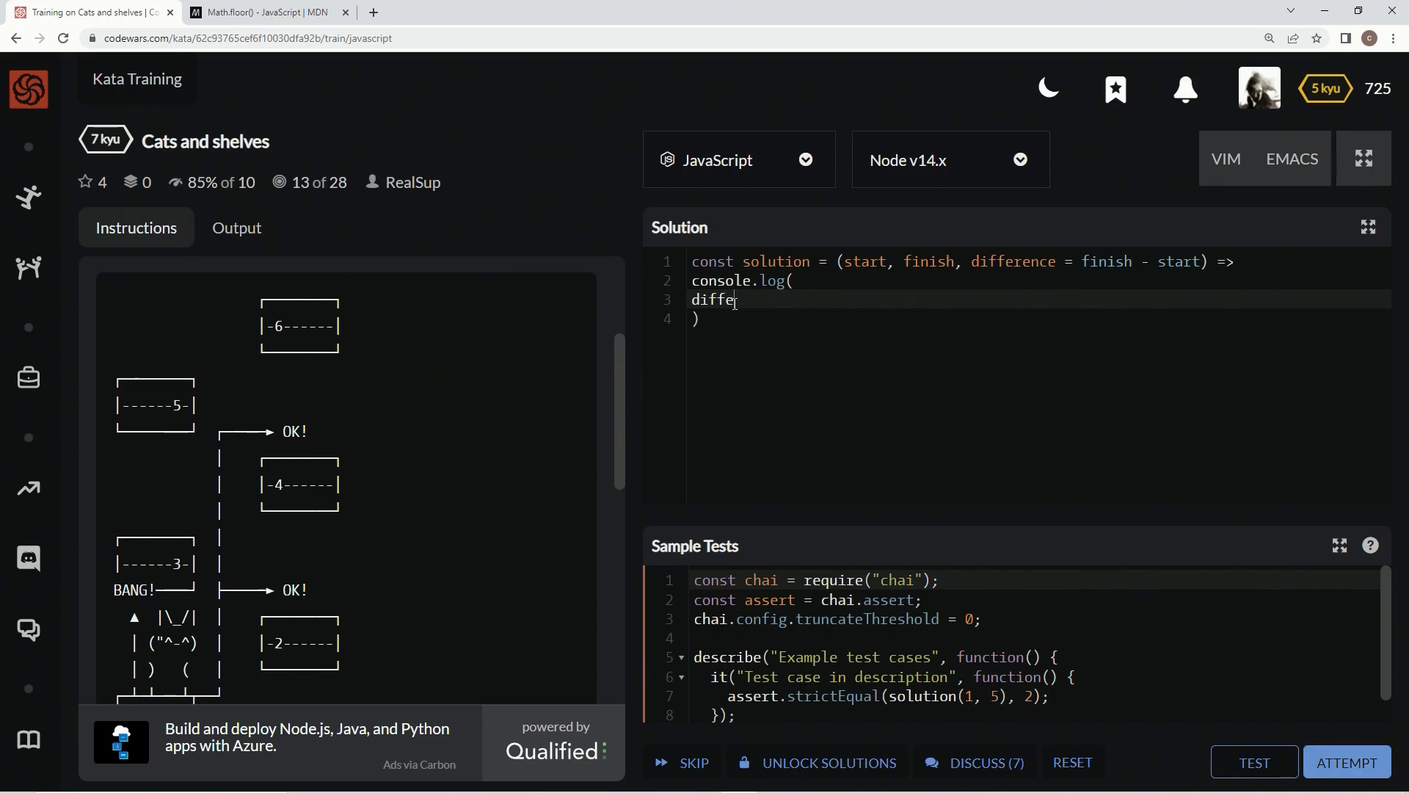
pyautogui.write('rence')
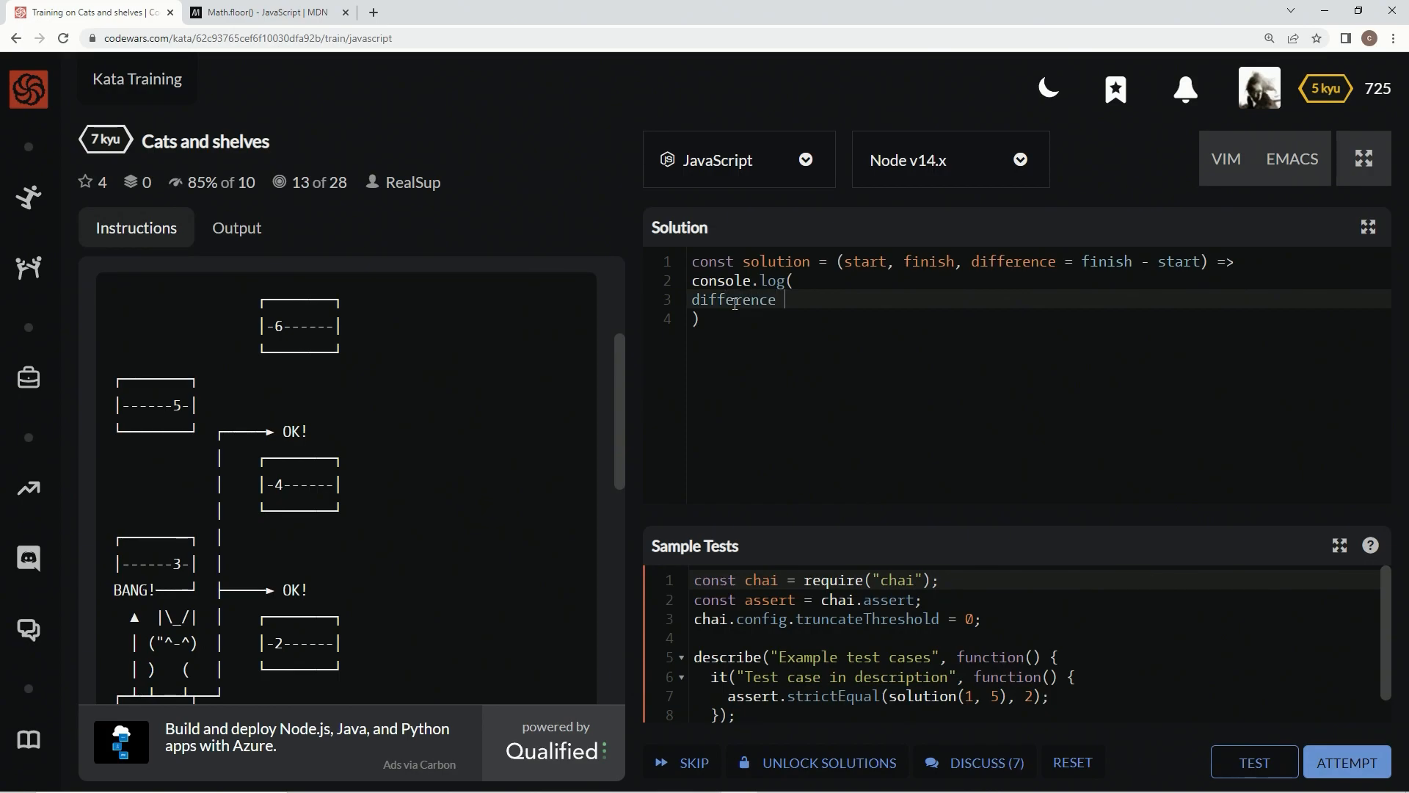
pyautogui.write('/ 3')
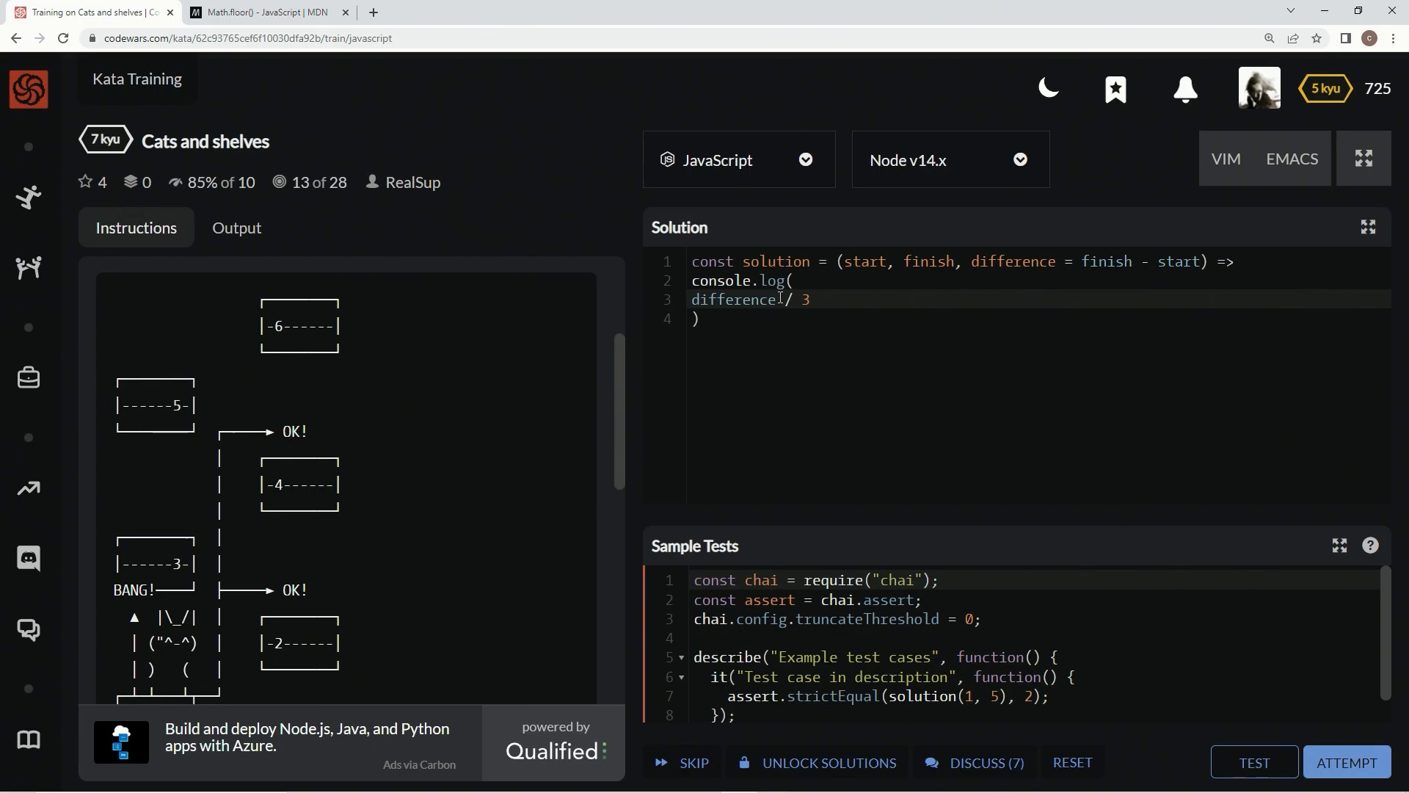
# Consult the MDN Math.floor() page, then return to the Cats and shelves kata.
pyautogui.click(261, 11)
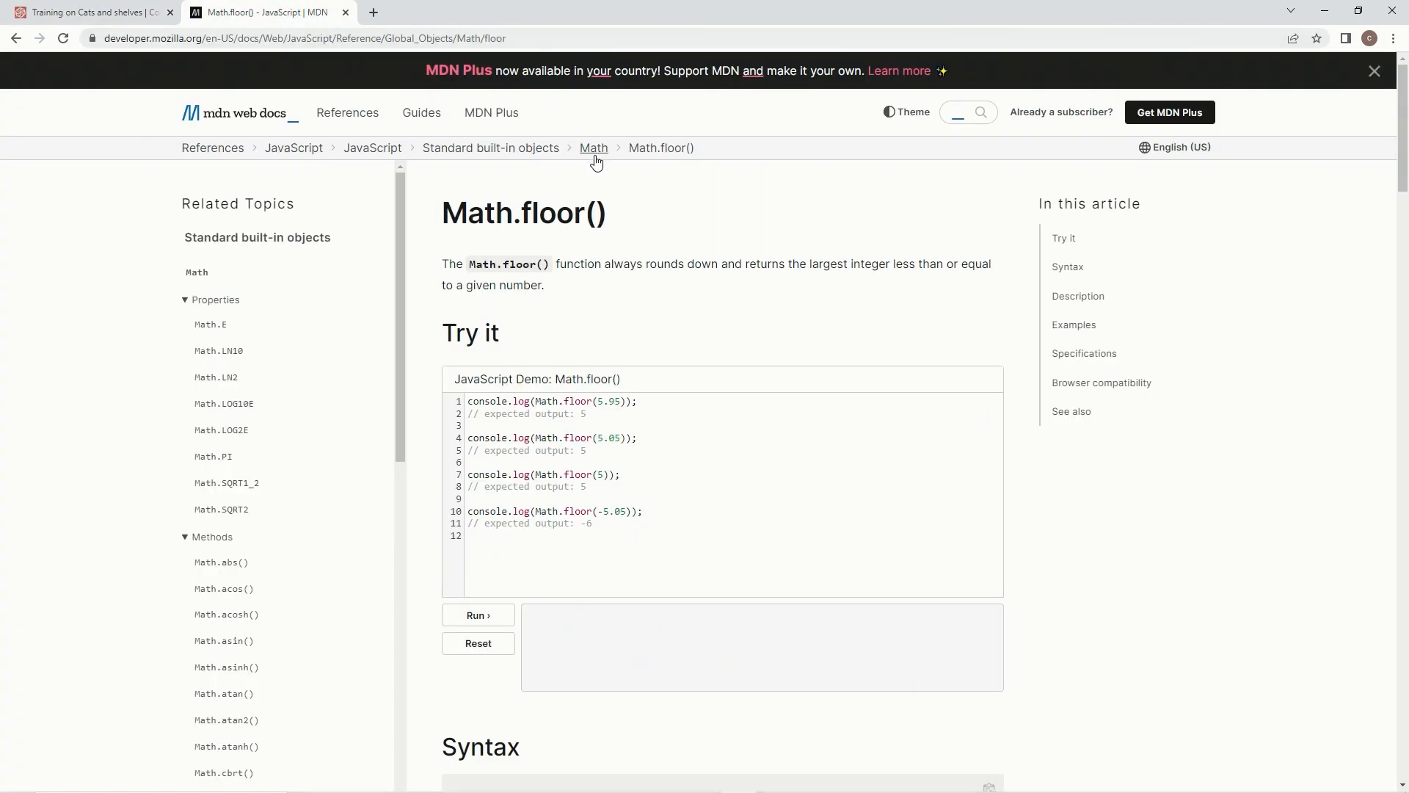
pyautogui.moveTo(737, 278)
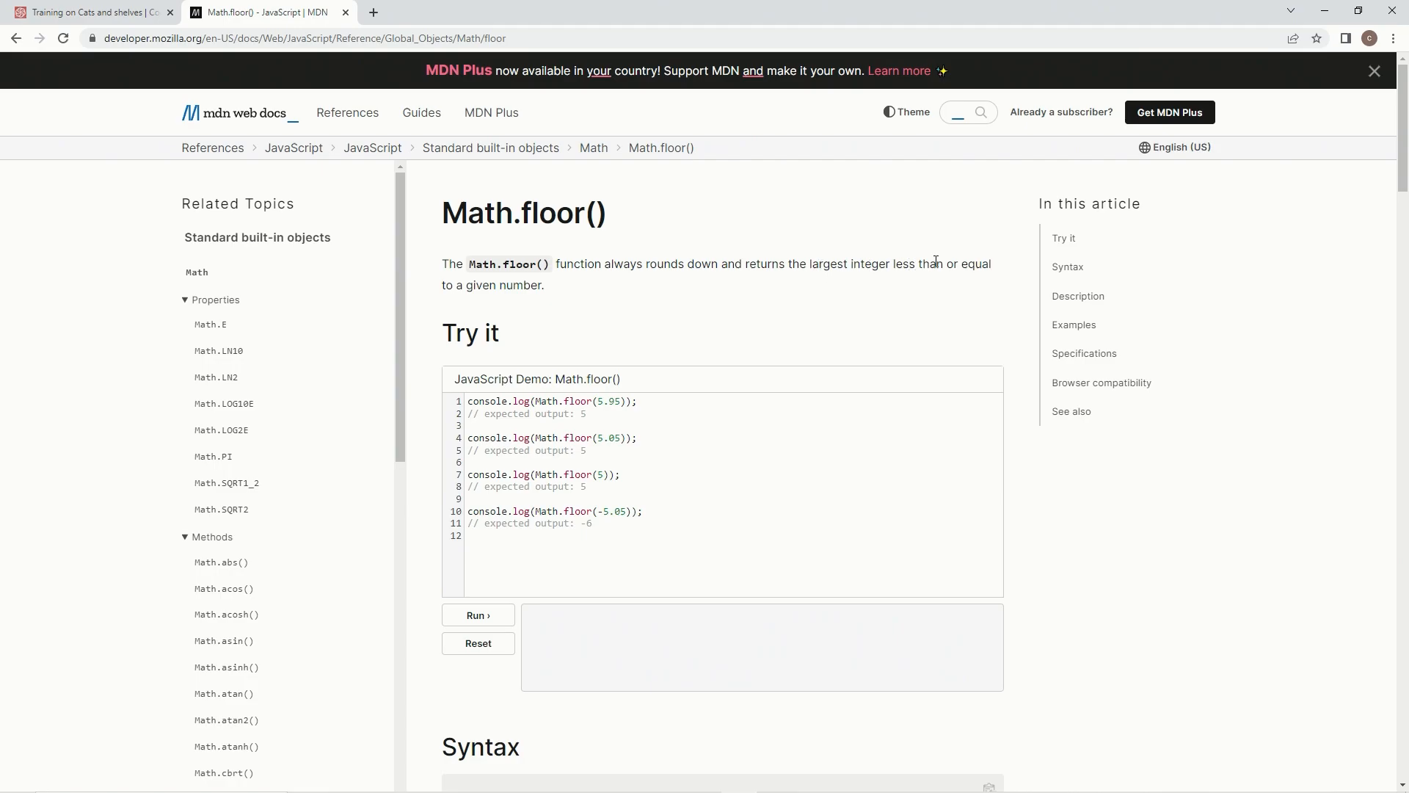
pyautogui.click(86, 11)
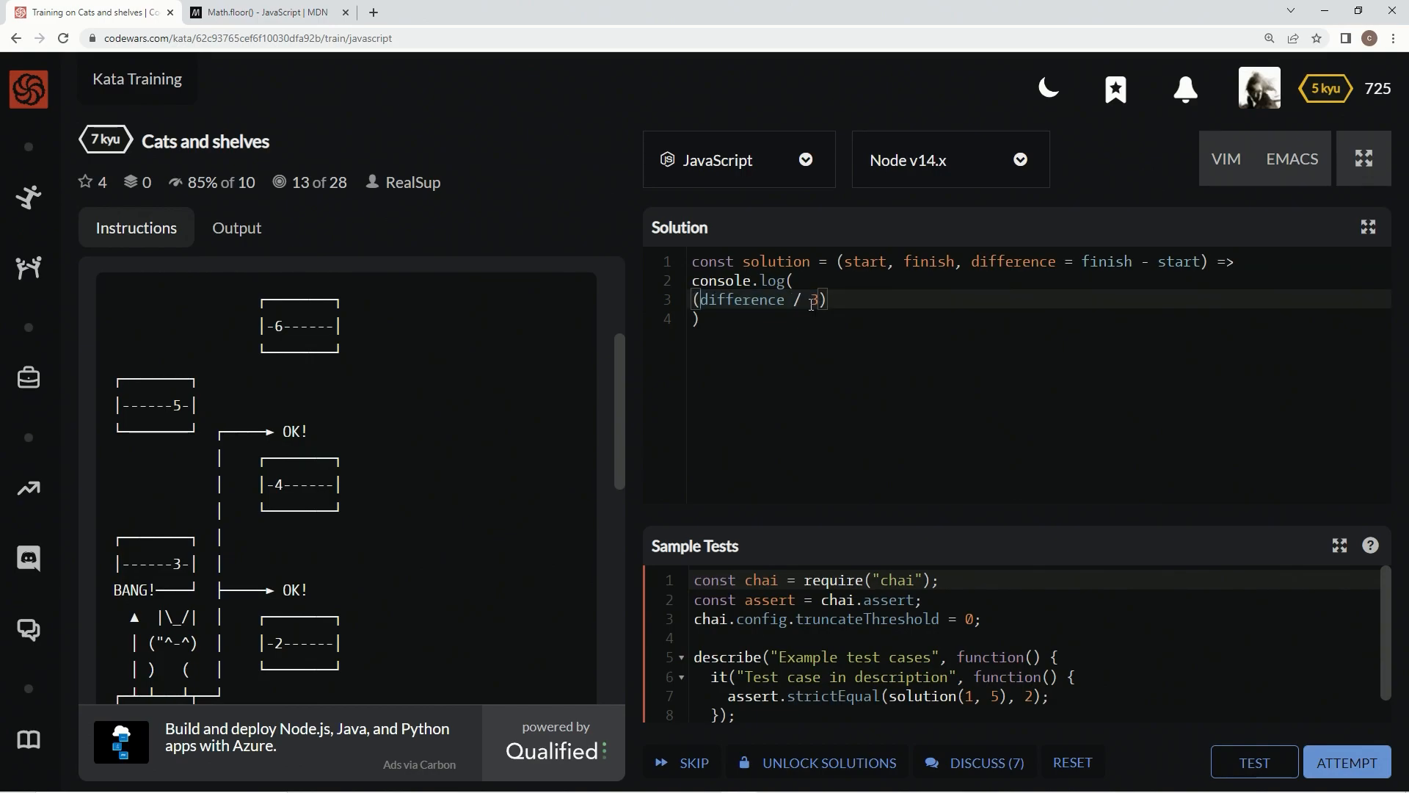
# Make the logged expression Math.floor(difference / 3) + difference % 3.
pyautogui.write('Math')
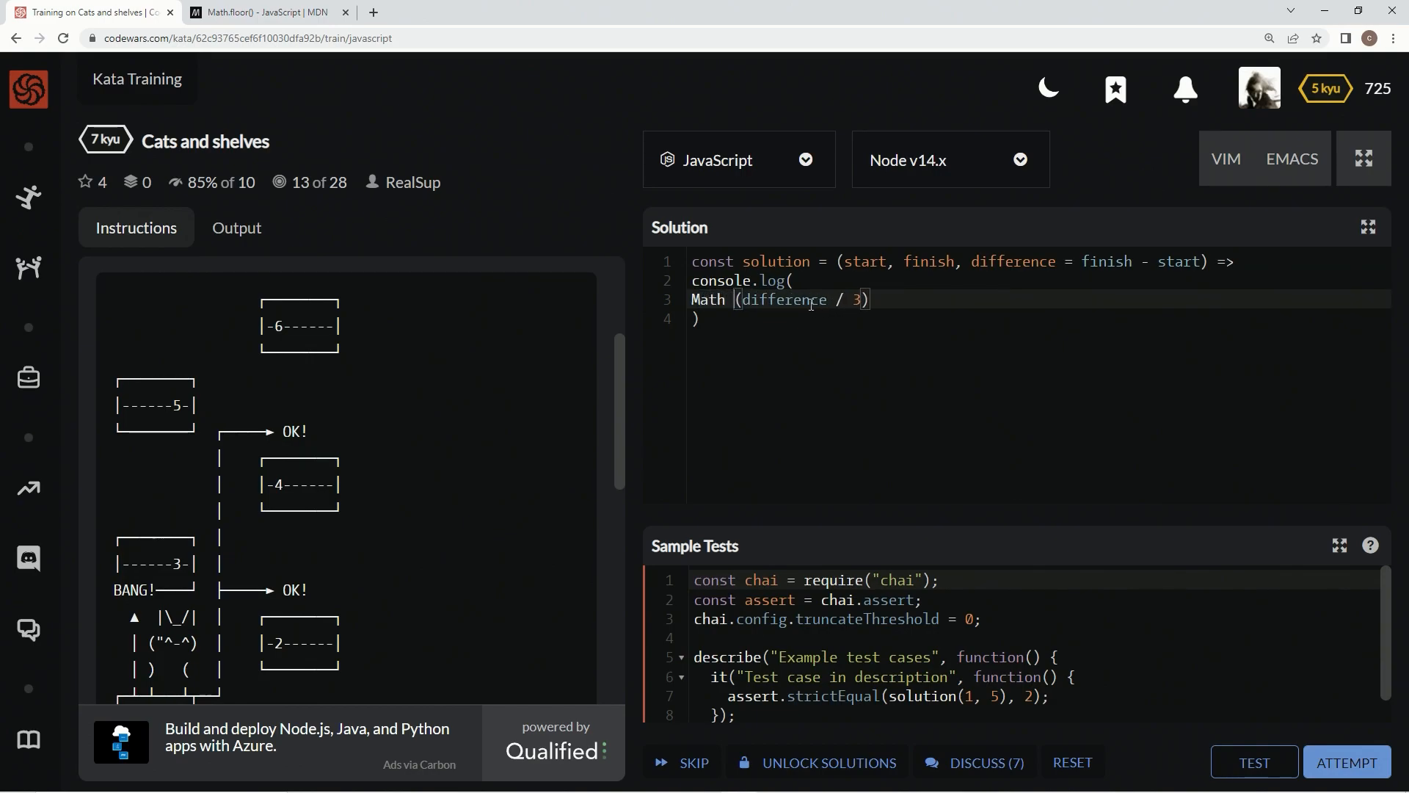
pyautogui.write('floor')
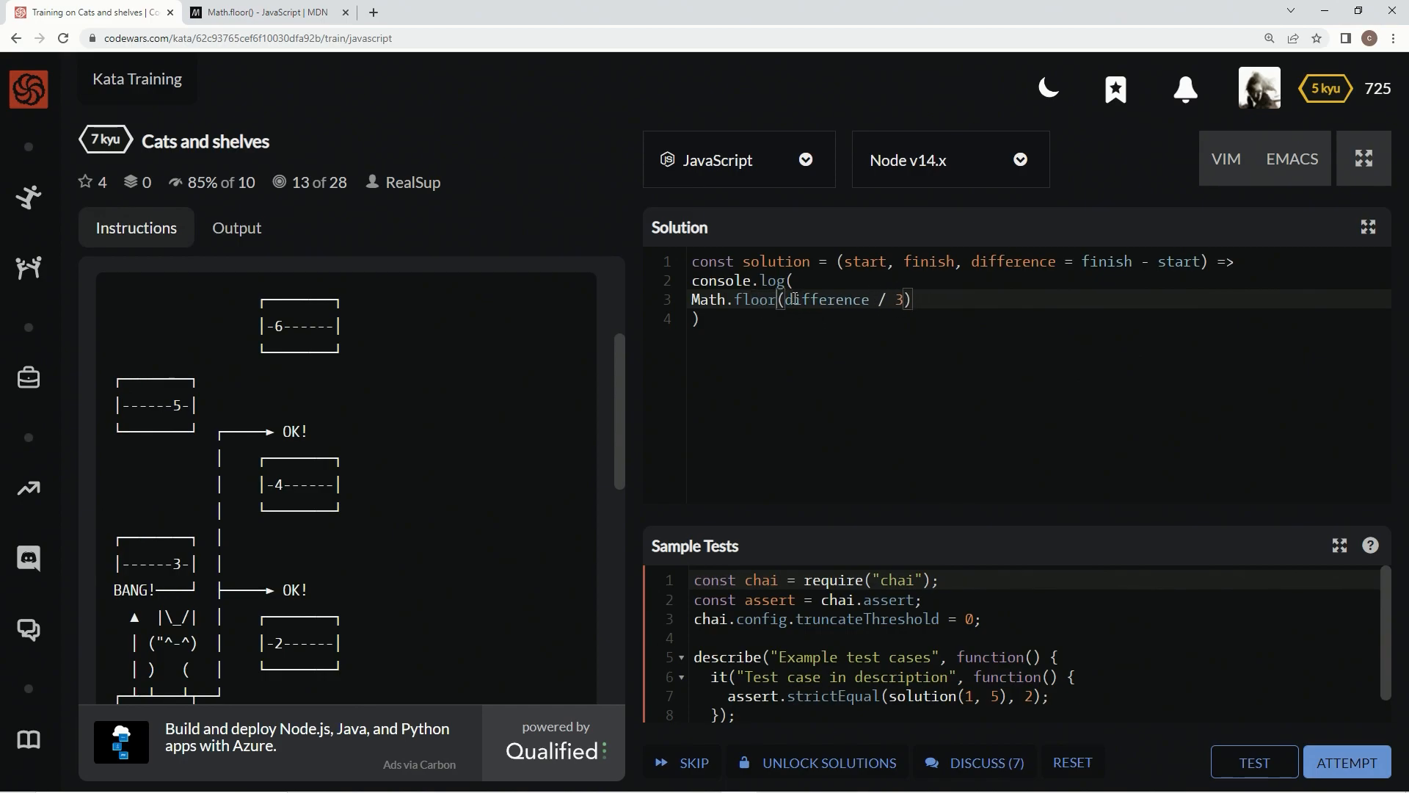
pyautogui.moveTo(281, 478)
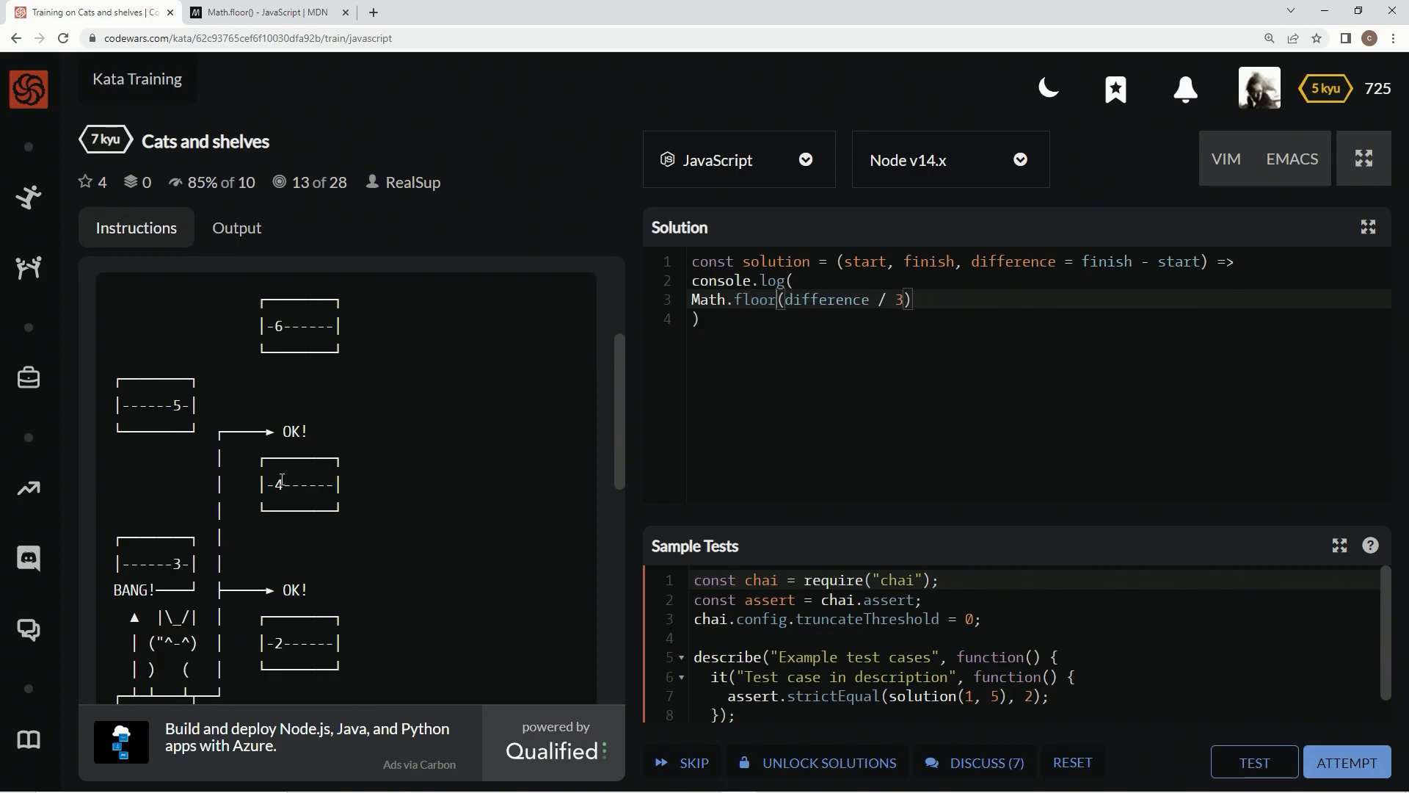
pyautogui.moveTo(298, 448)
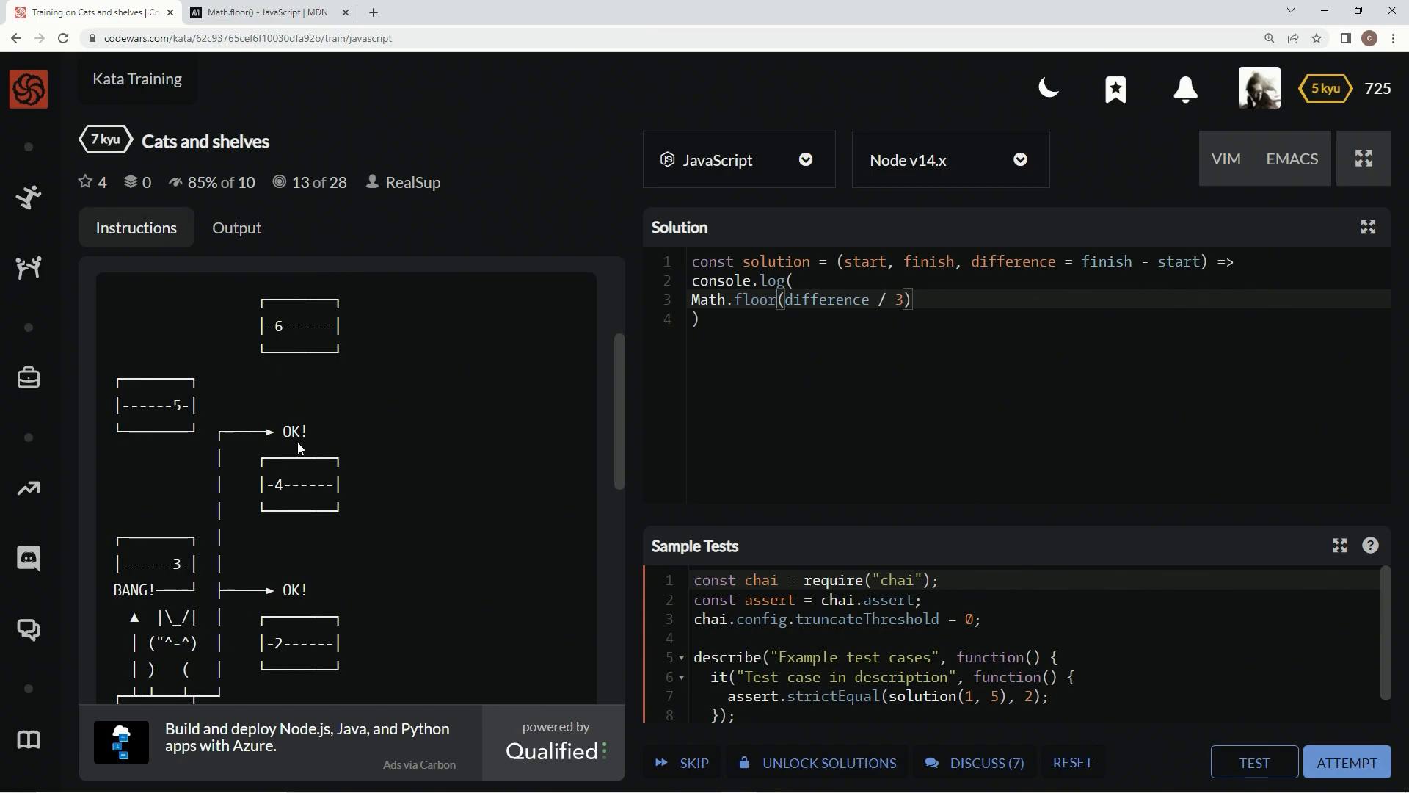
pyautogui.moveTo(307, 377)
pyautogui.write(' +')
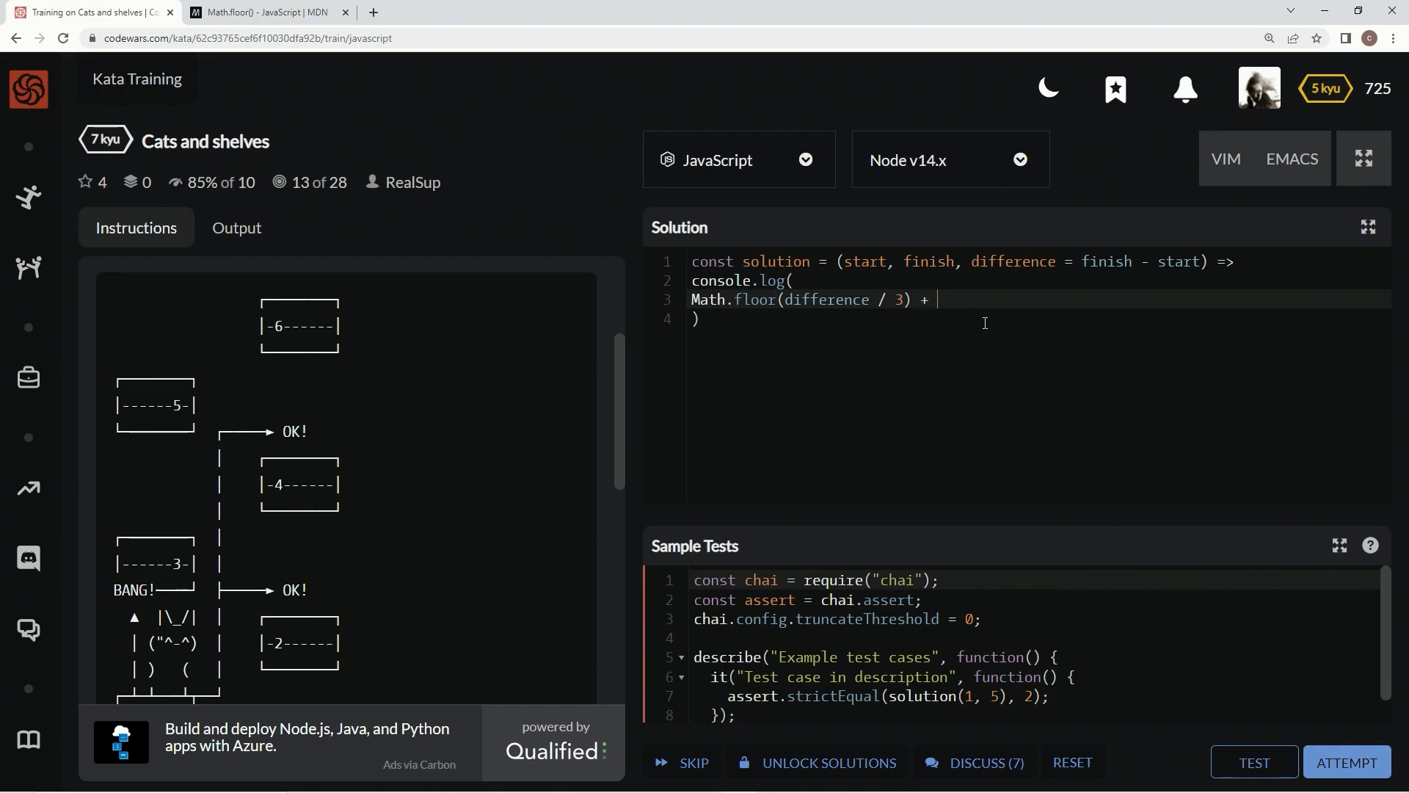
pyautogui.write('differn')
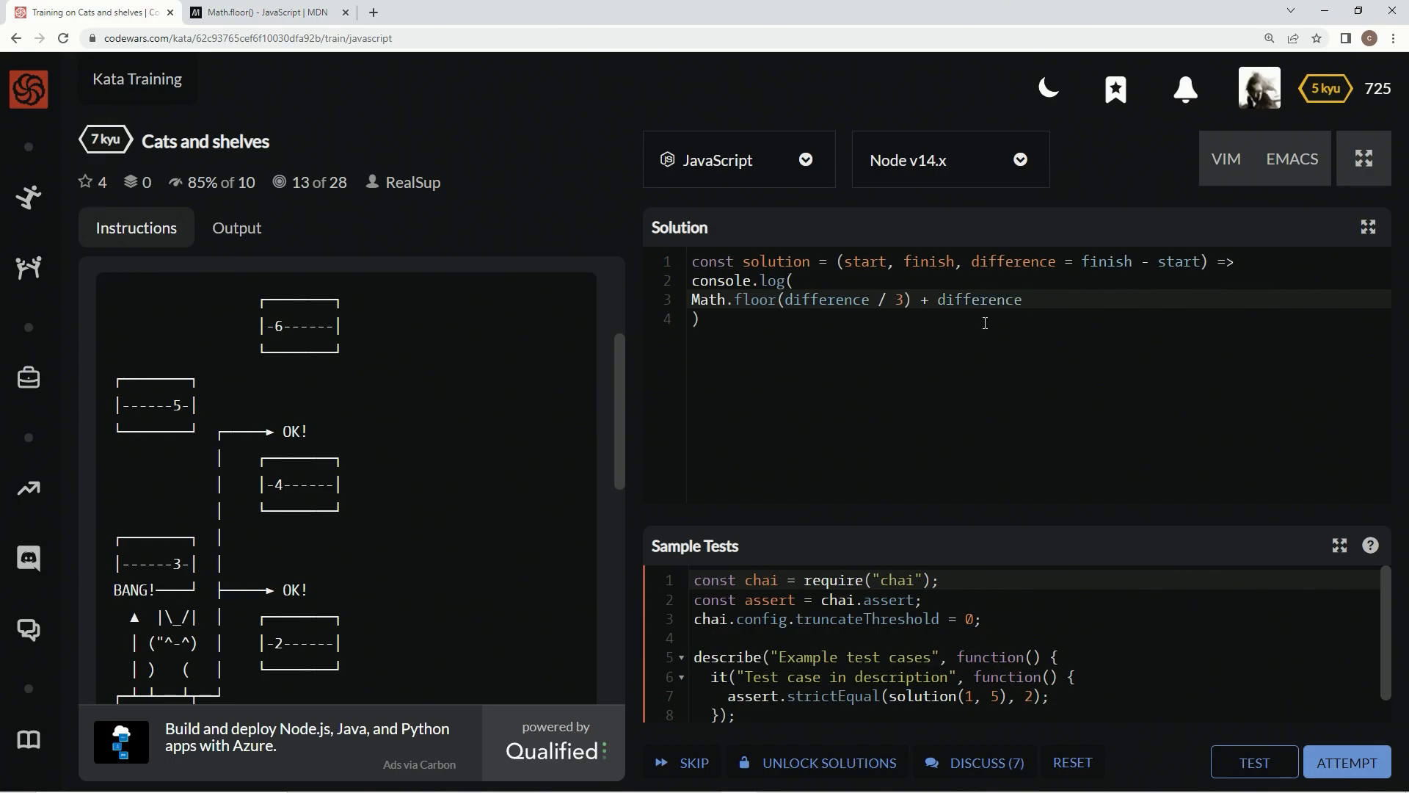
pyautogui.write('% 3')
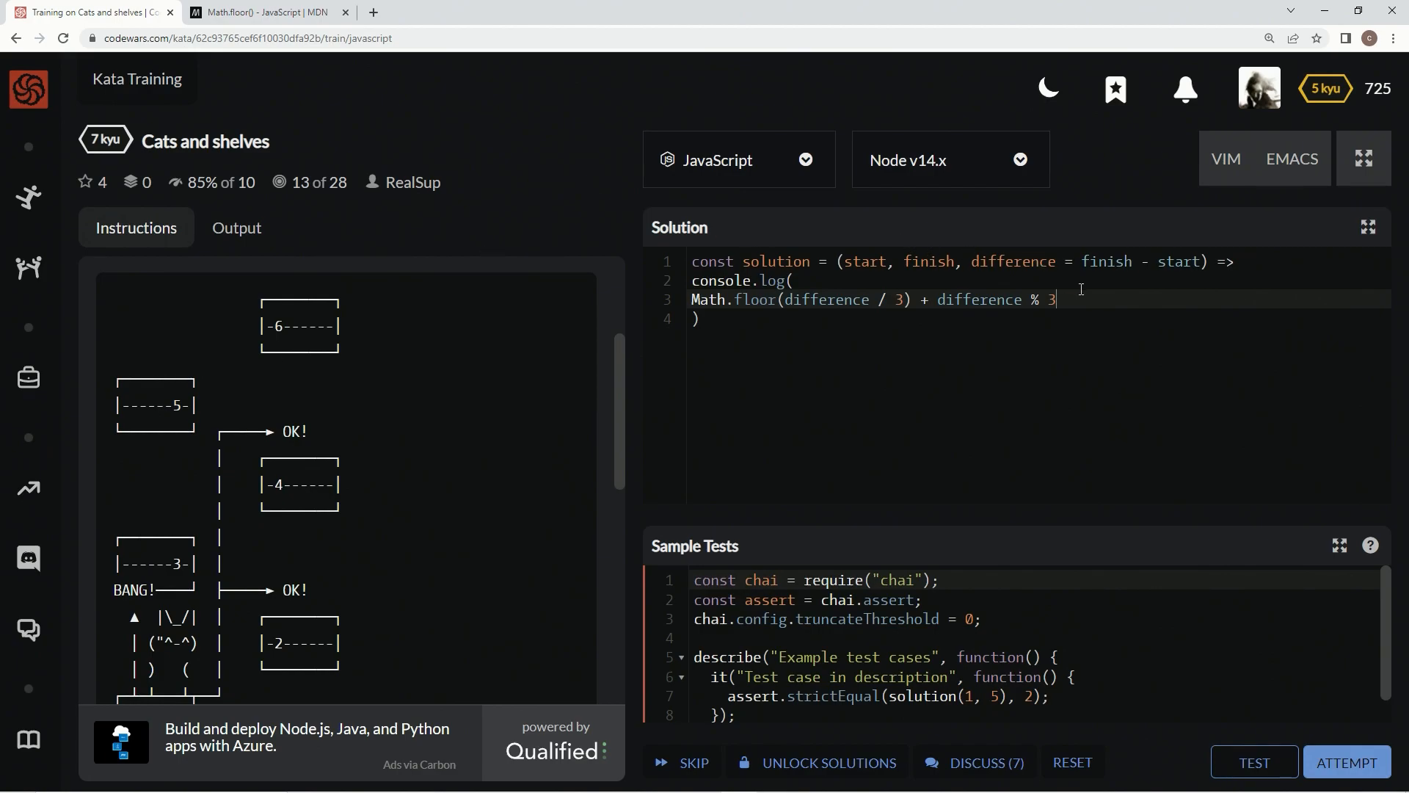
# Run the sample tests, then return the expression directly and rerun them.
pyautogui.click(1254, 762)
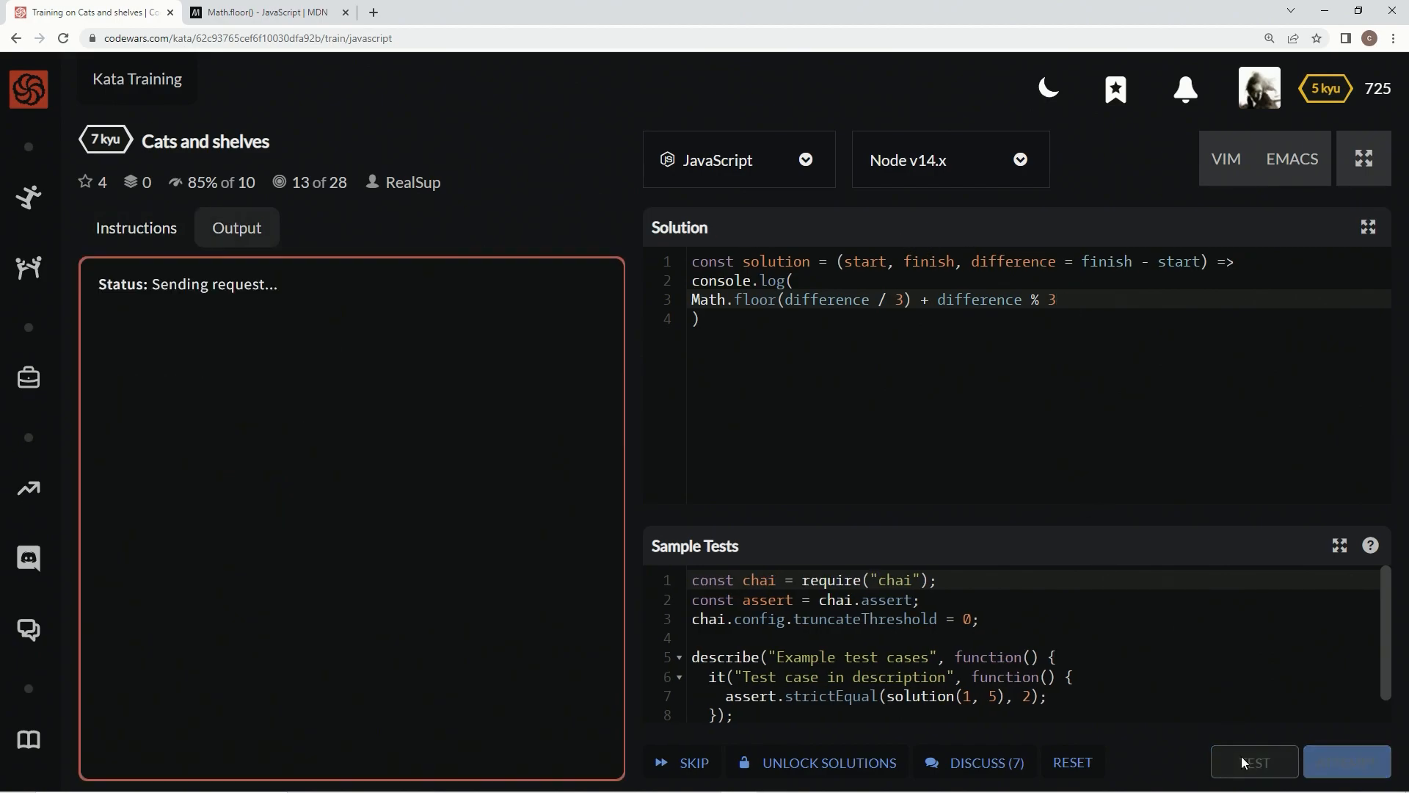
pyautogui.click(1254, 762)
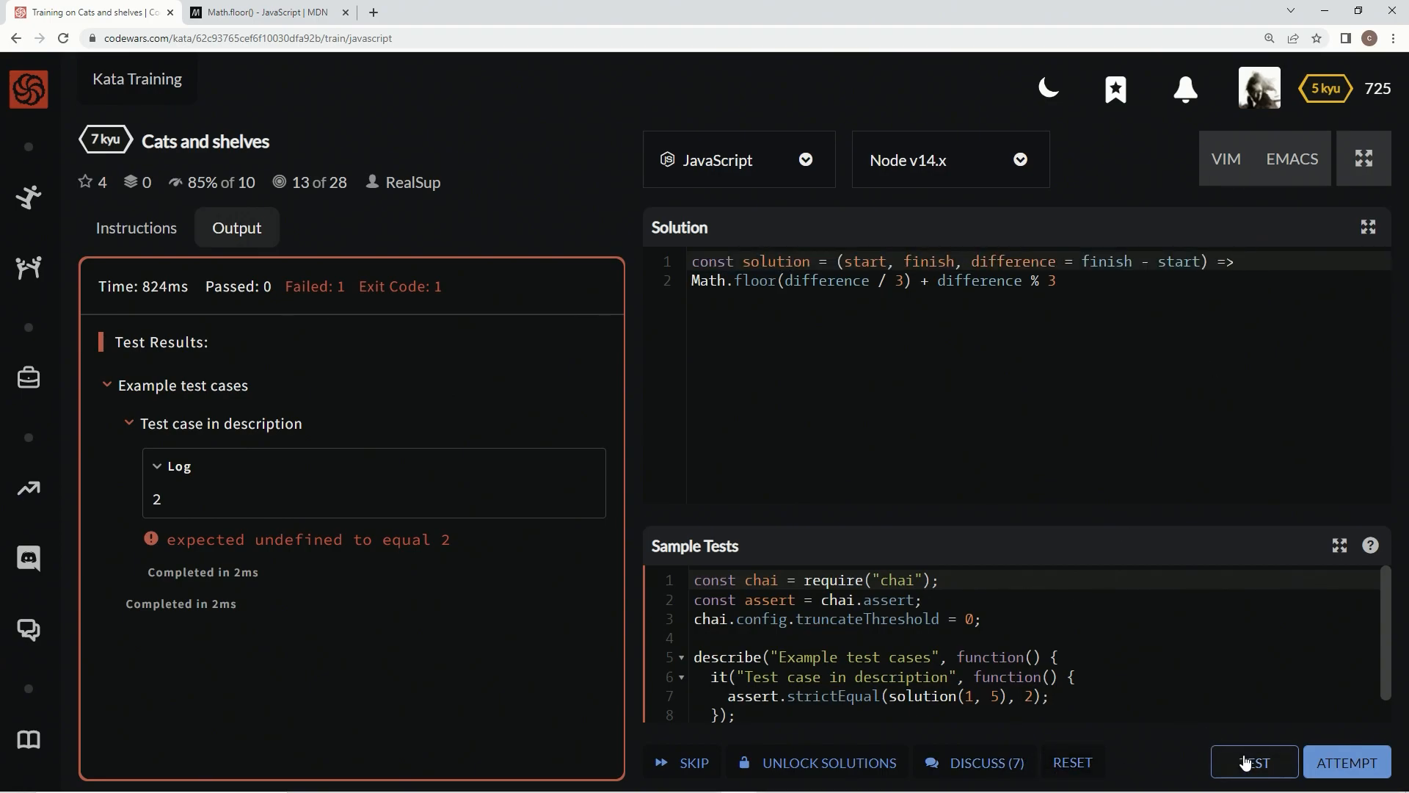
pyautogui.click(1252, 761)
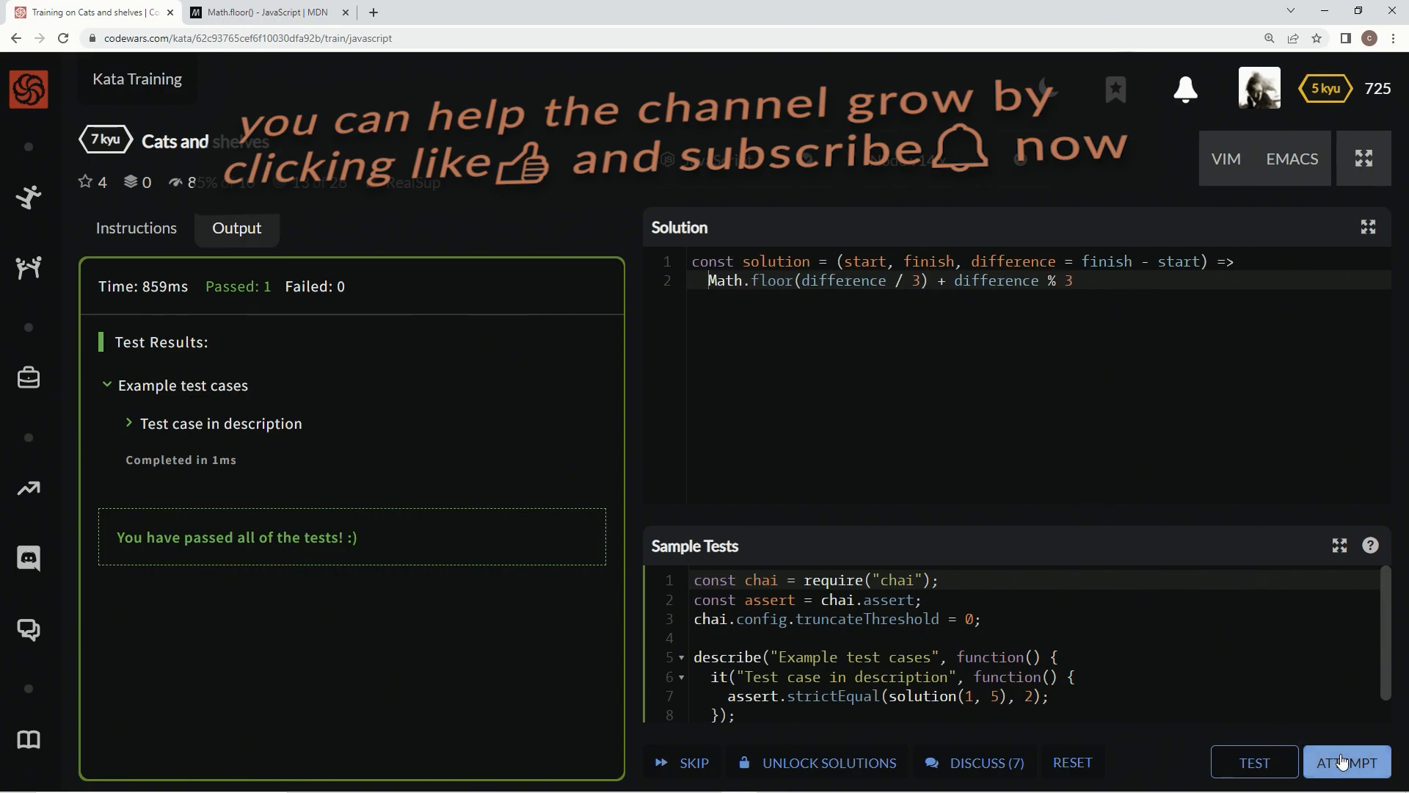
# Pass the full 50-test attempt and submit the solution.
pyautogui.click(1346, 762)
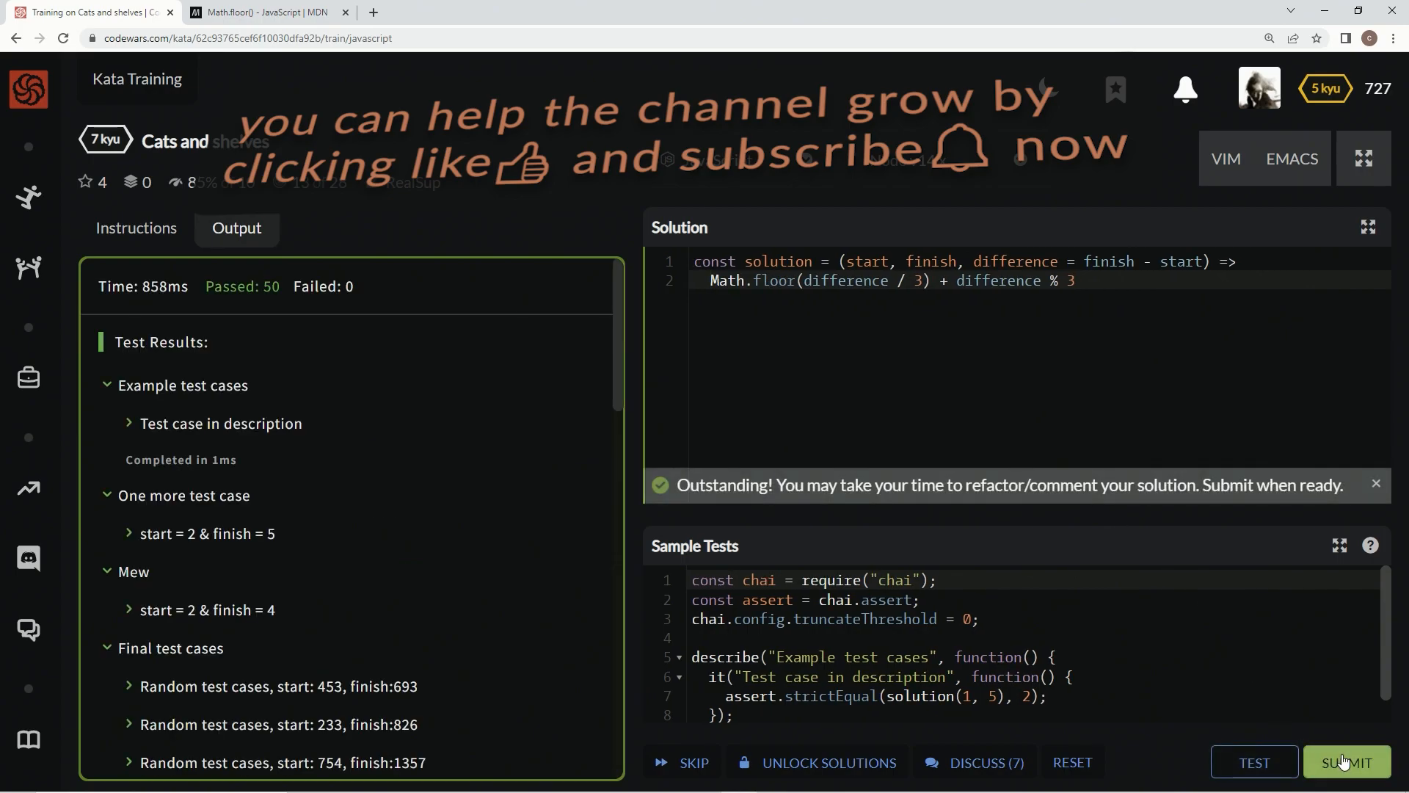
pyautogui.click(1345, 762)
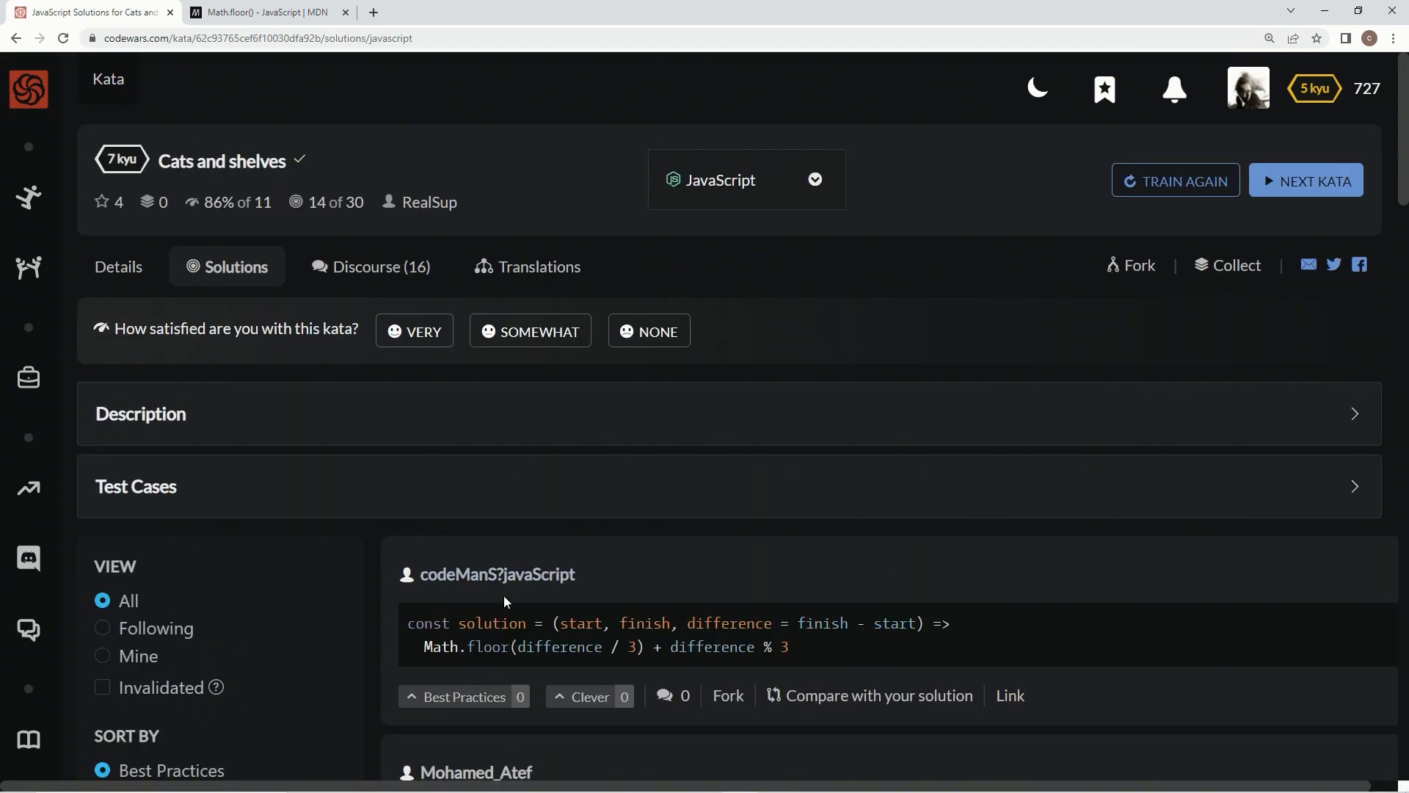
# Review other solutions and rate the kata as very satisfying.
pyautogui.scroll(-3)
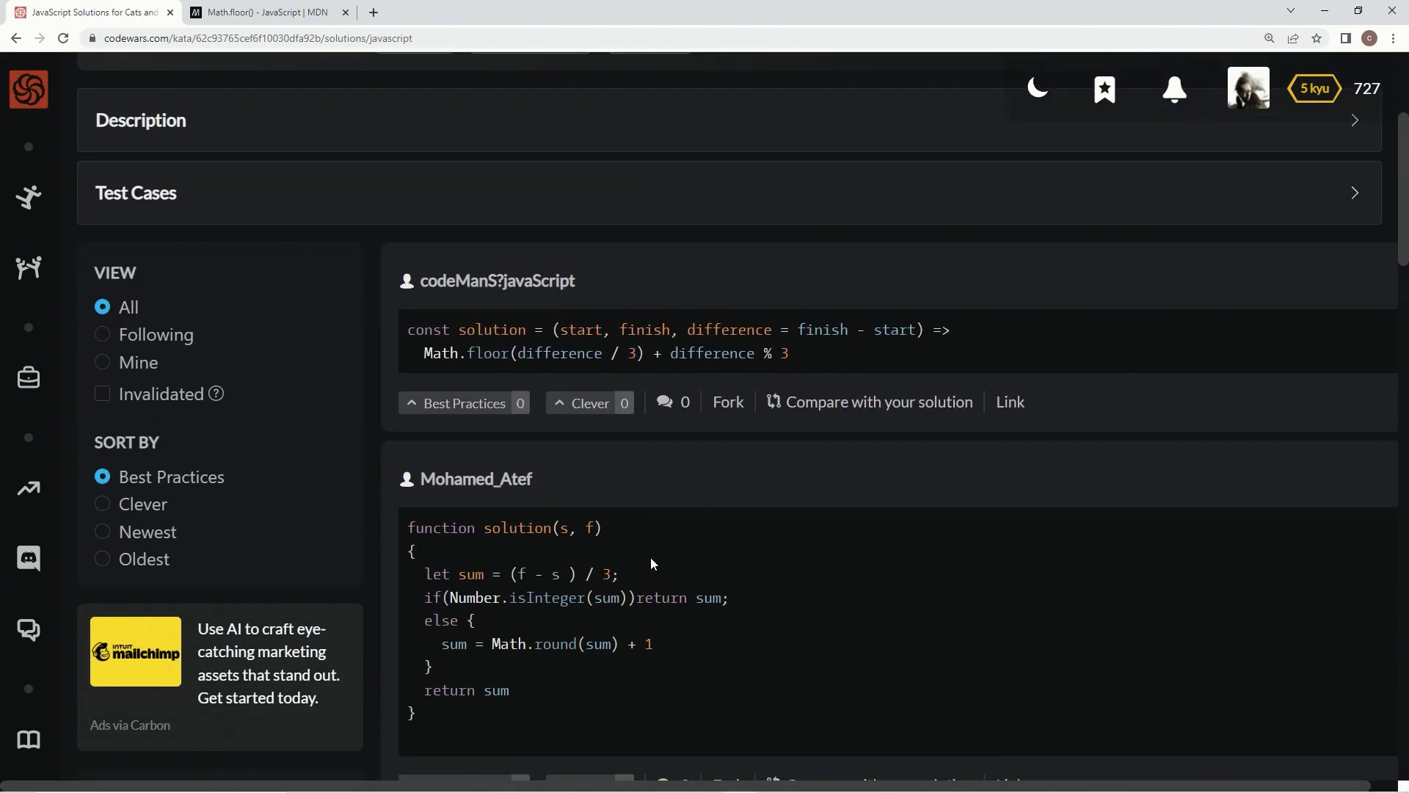
pyautogui.scroll(-3)
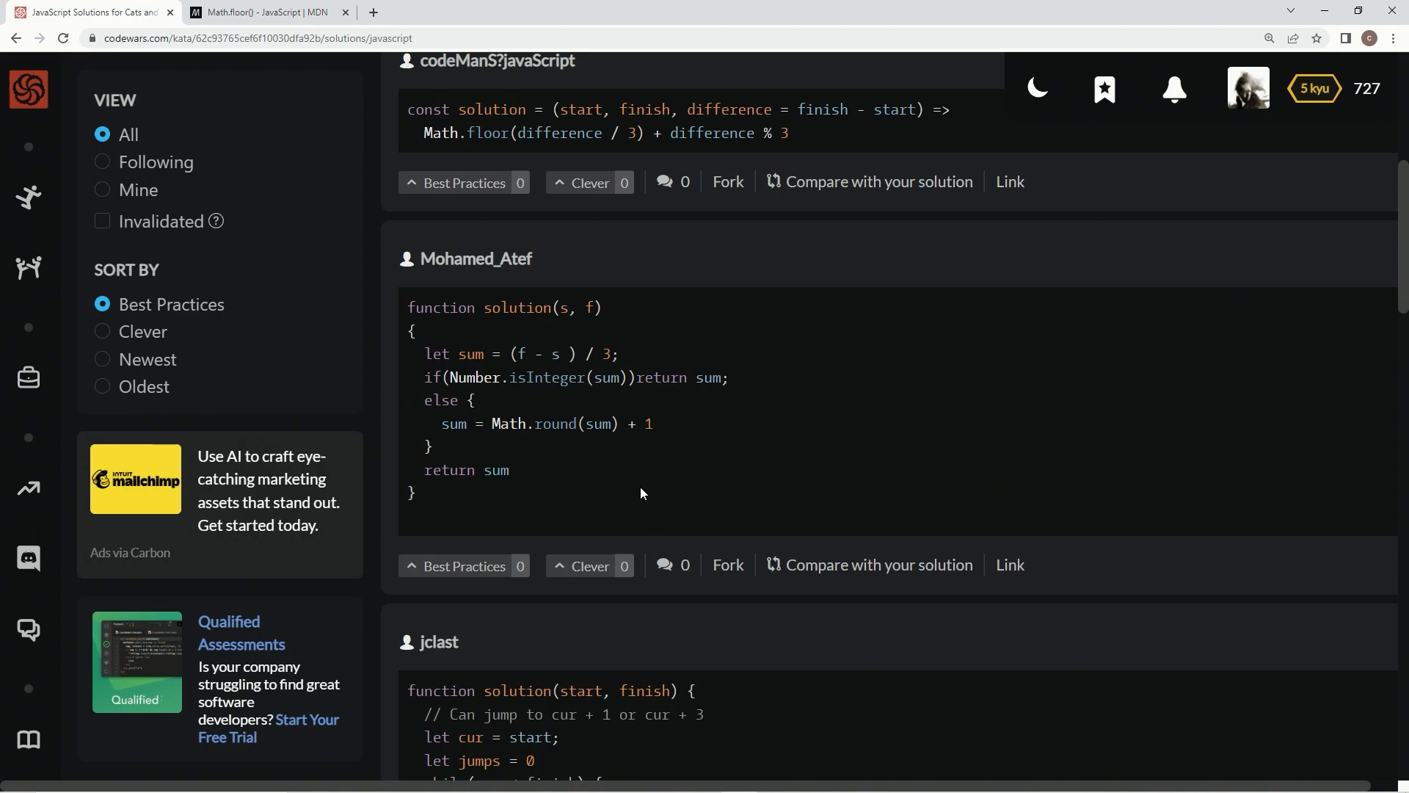
pyautogui.moveTo(502, 372)
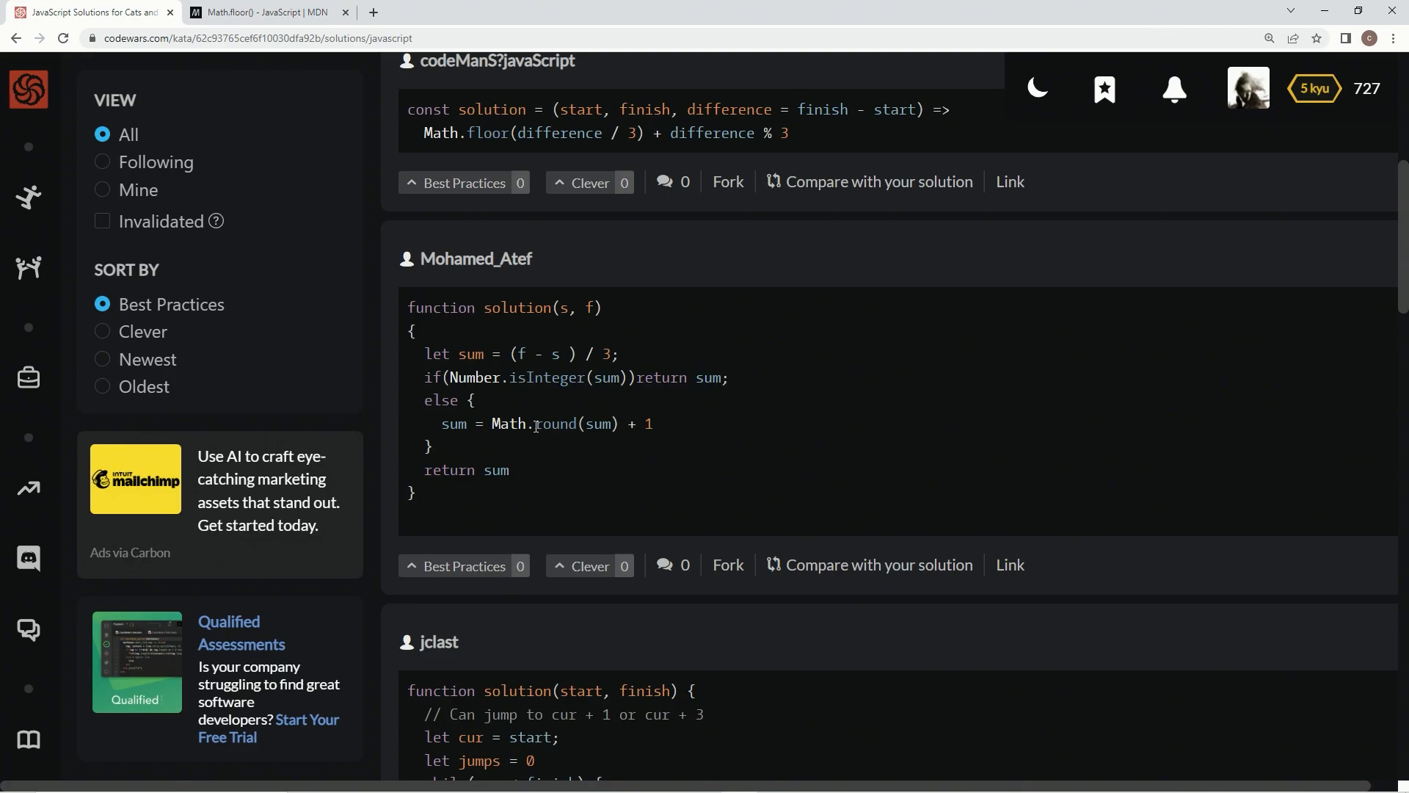
pyautogui.scroll(-3)
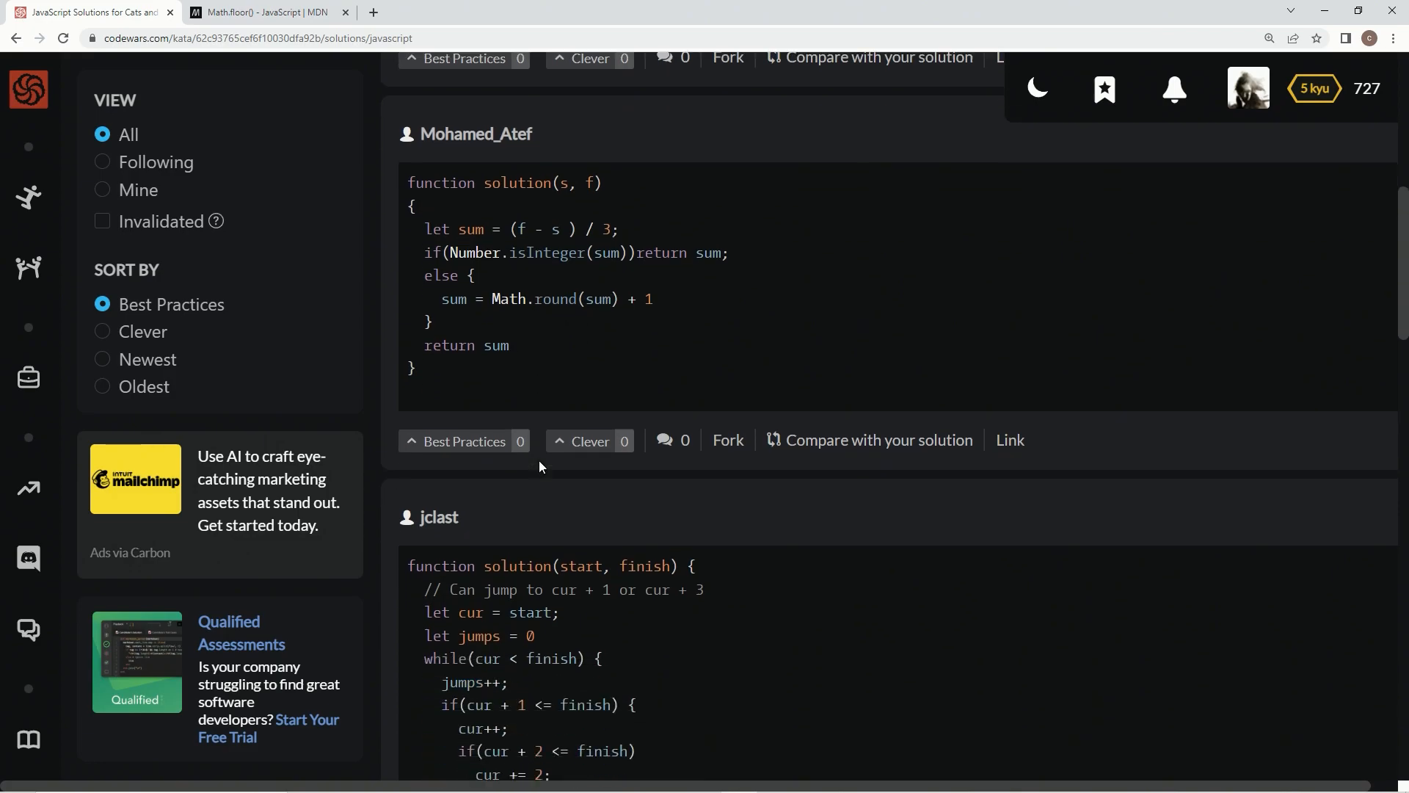
pyautogui.scroll(-3)
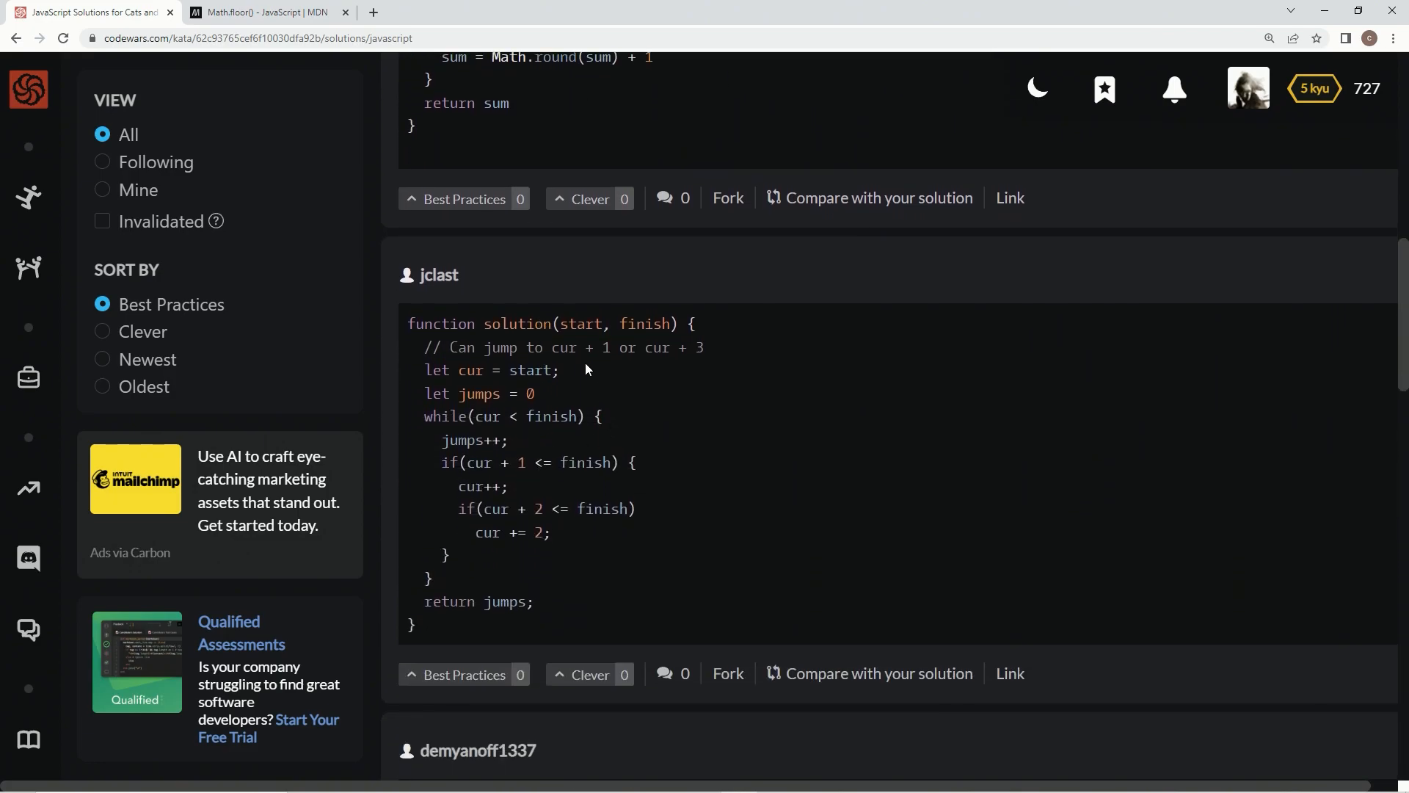
pyautogui.moveTo(516, 527)
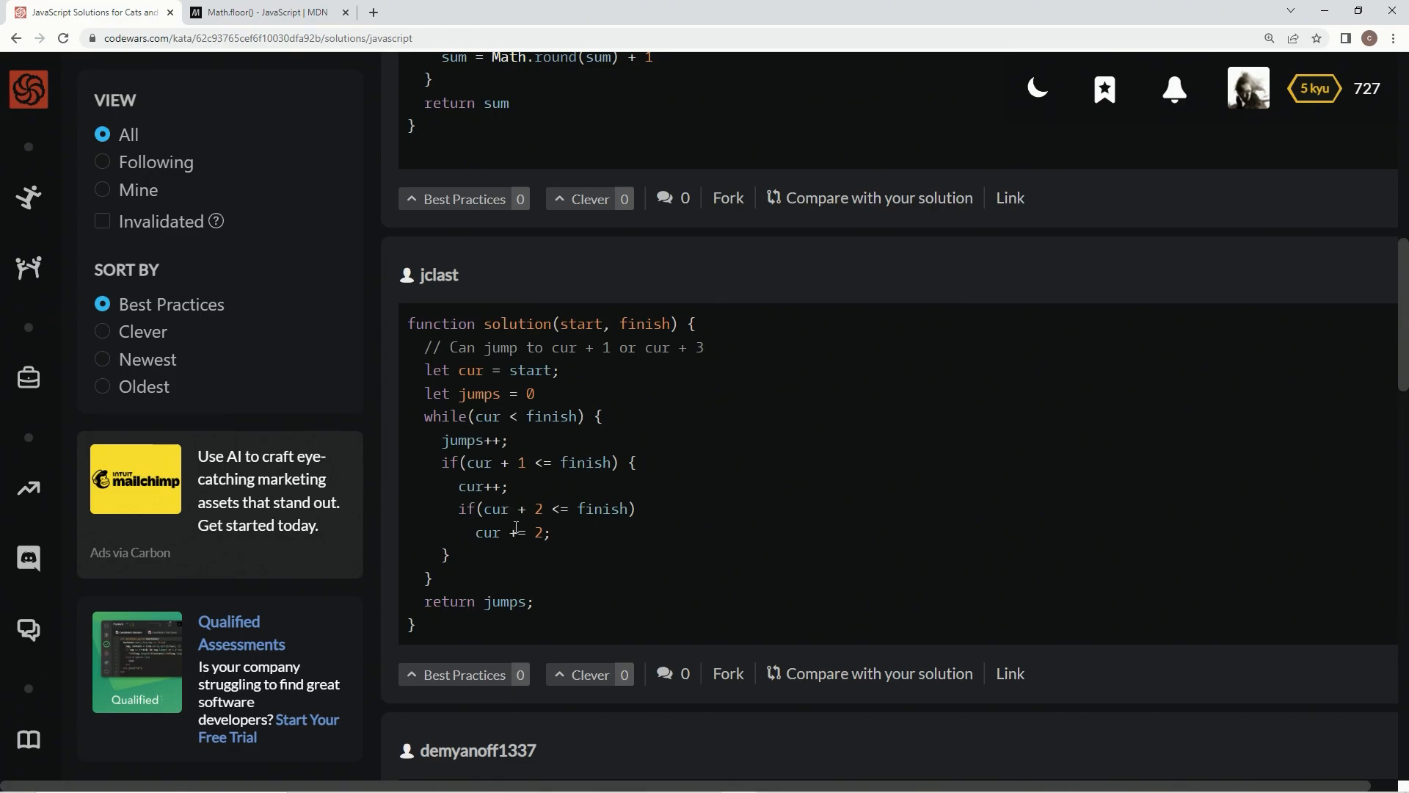
pyautogui.scroll(-3)
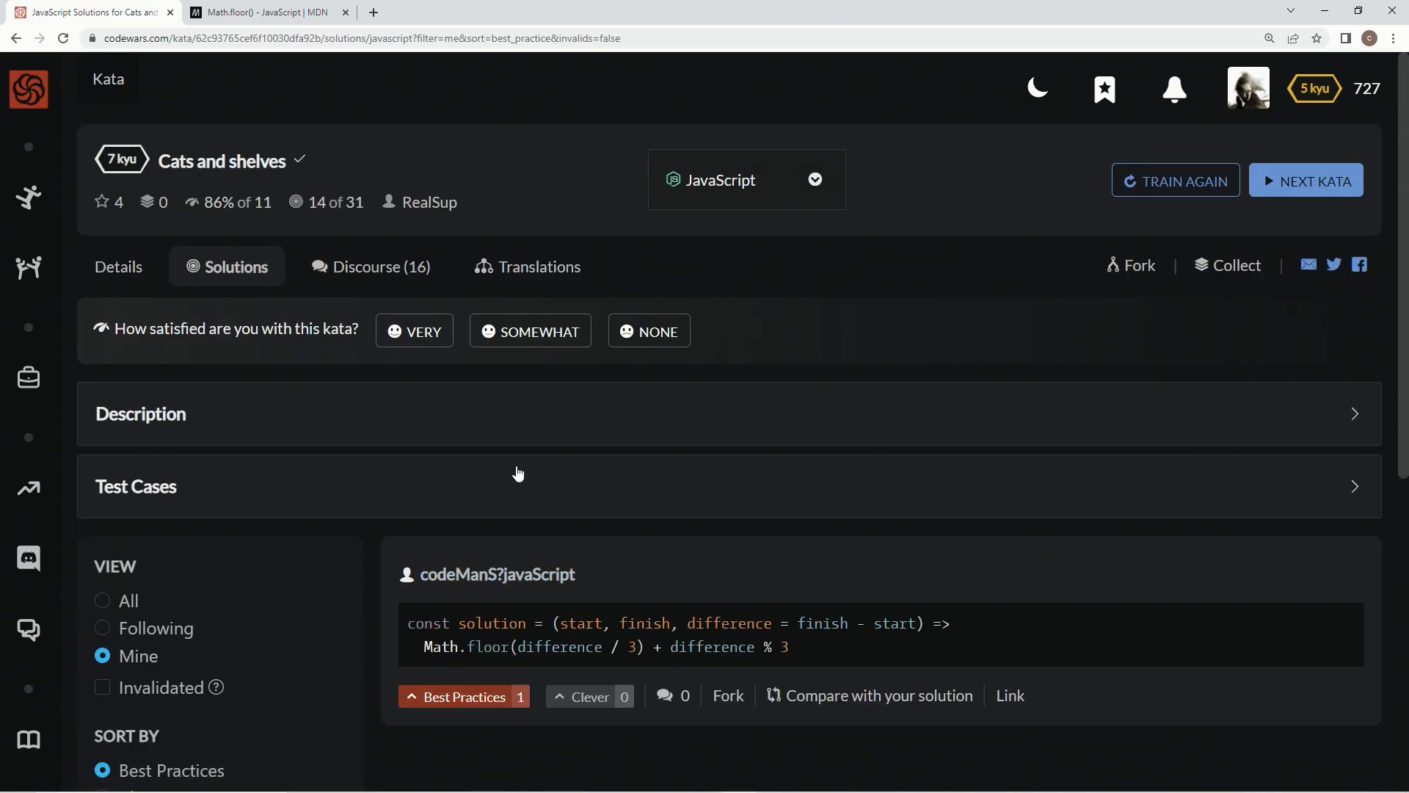
pyautogui.click(414, 331)
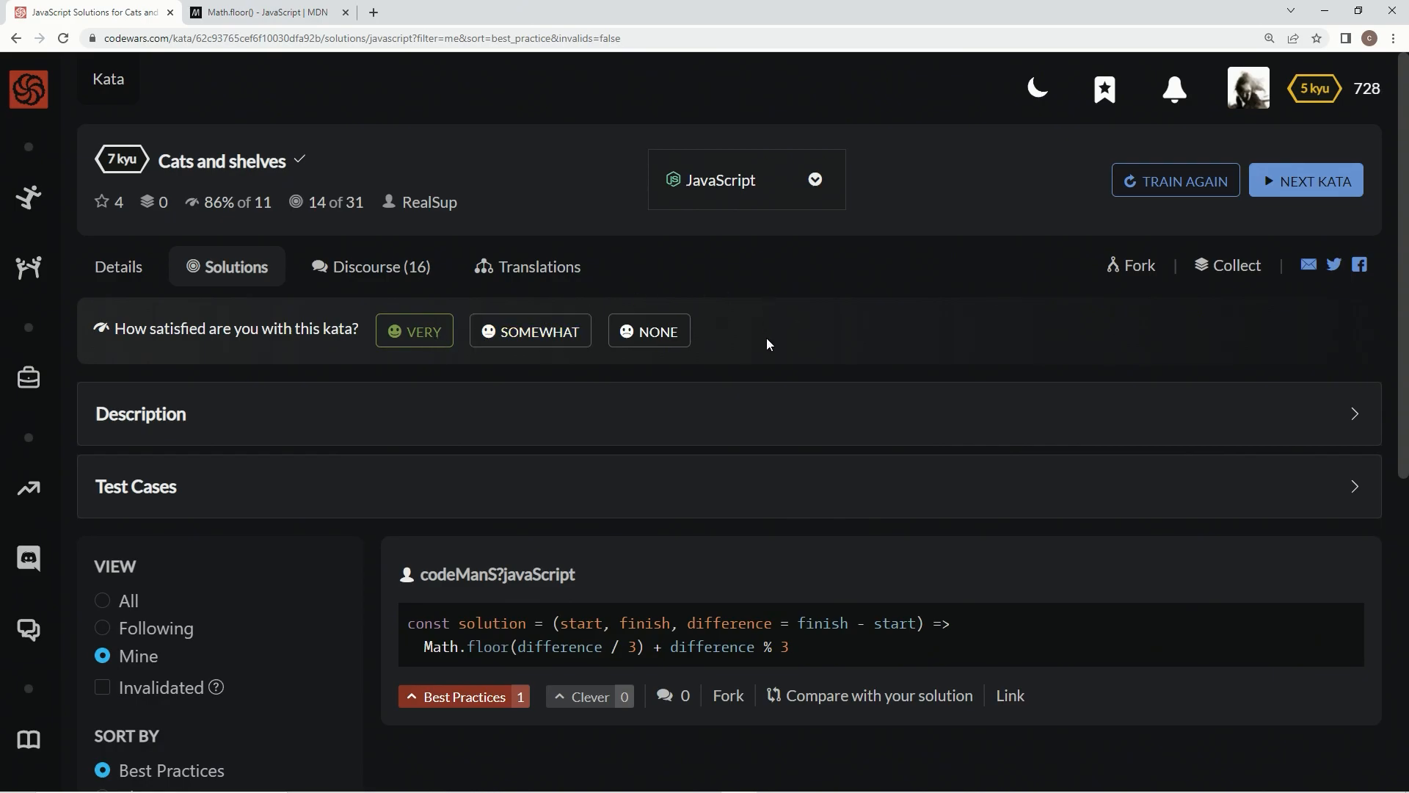